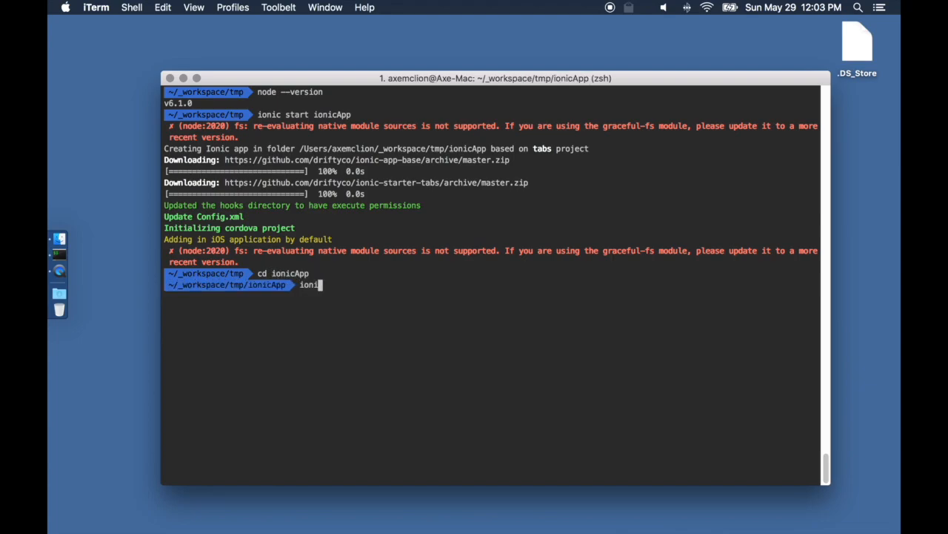
Add the Android platform and install cordova-plugin-network-information in the ionicApp project.
{"action": "type", "text": "platf"}
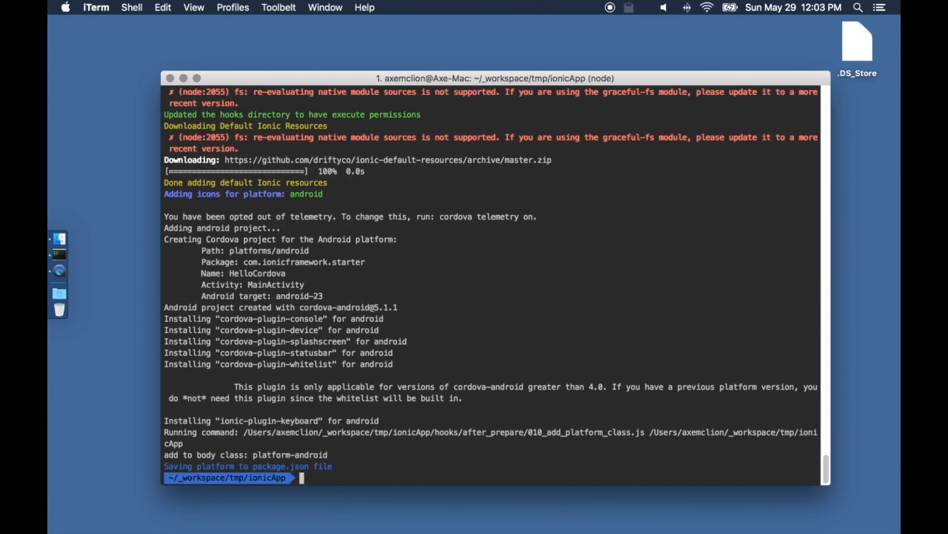
{"action": "type", "text": "ionic plugin add cordova-p"}
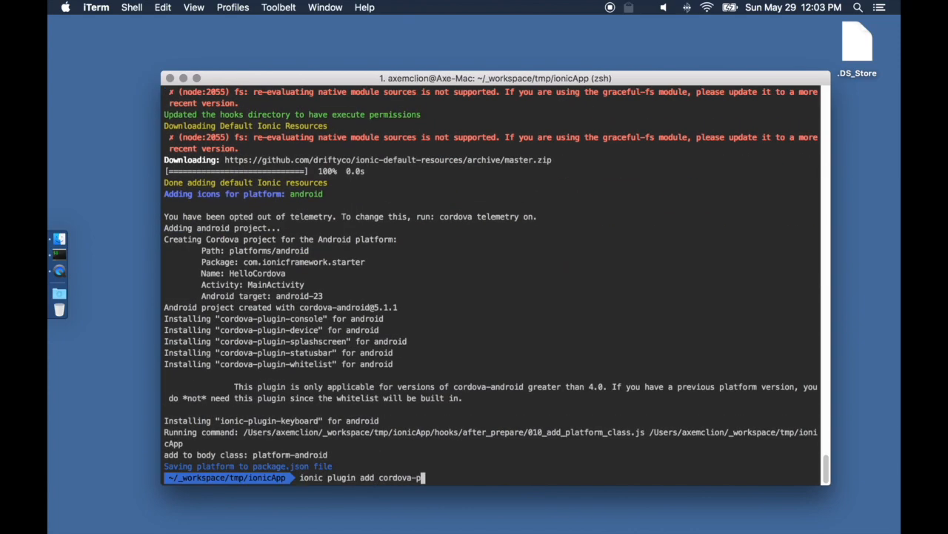
{"action": "type", "text": "lugin-network"}
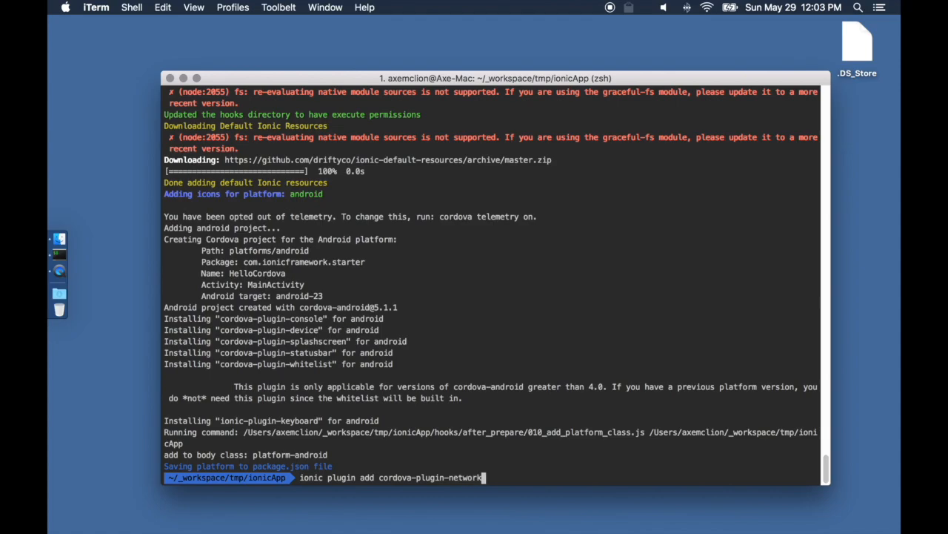
{"action": "type", "text": "-information"}
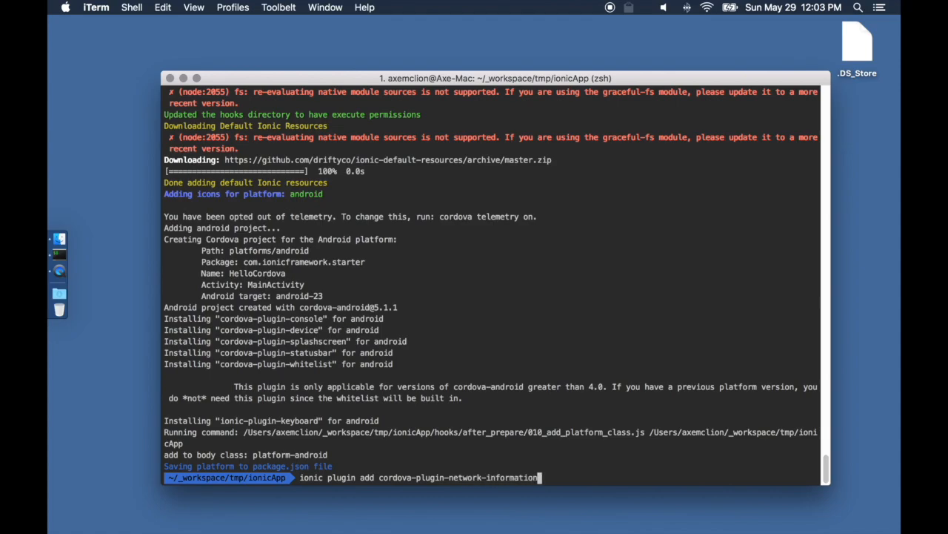
{"action": "key", "text": "enter"}
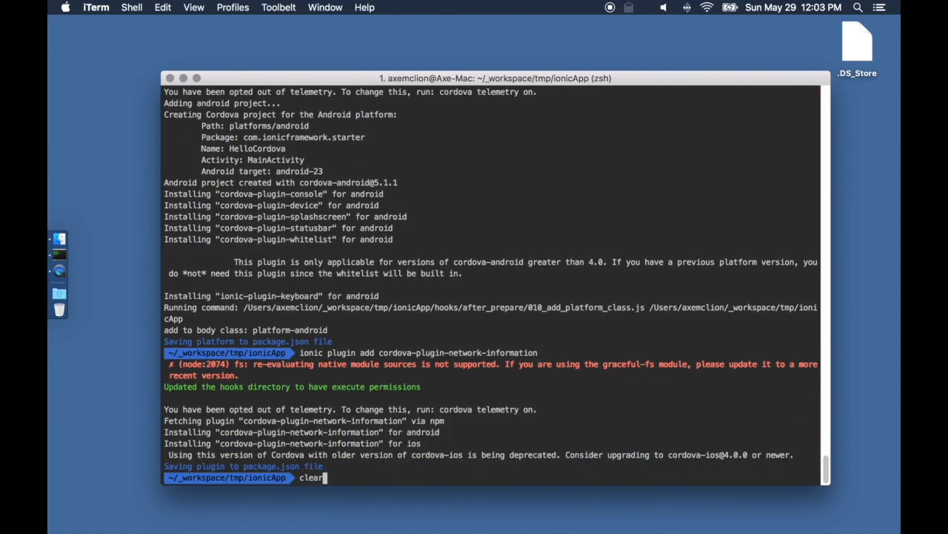
Generate a Cordova launch.json in the Debug view and select 'Simulate Android in browser'.
{"action": "key", "text": "Enter"}
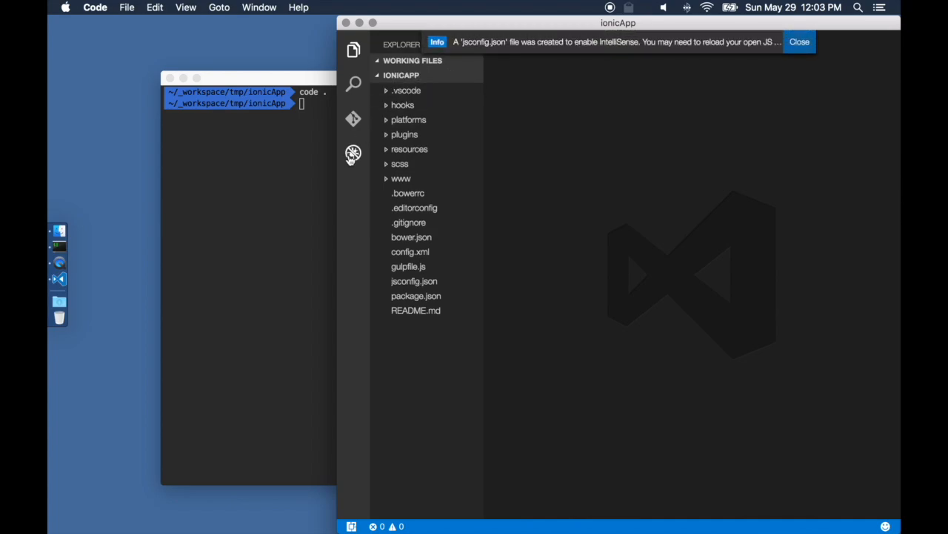
{"action": "left_click", "coordinate": [353, 153]}
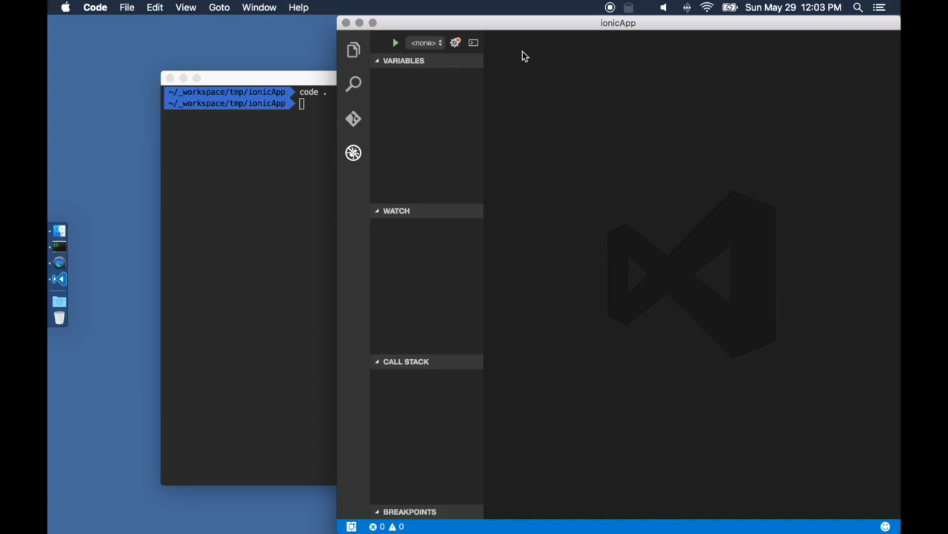
{"action": "left_click", "coordinate": [426, 42]}
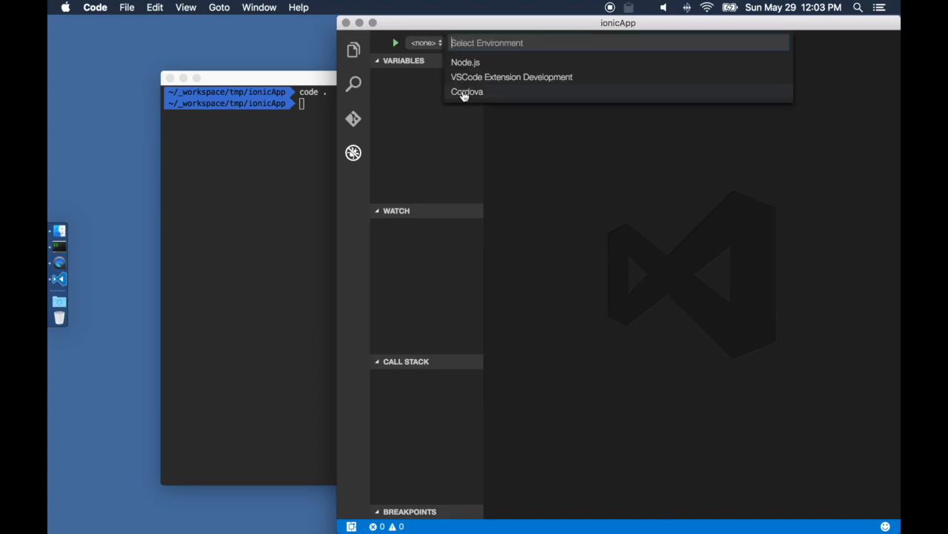
{"action": "mouse_move", "coordinate": [519, 114]}
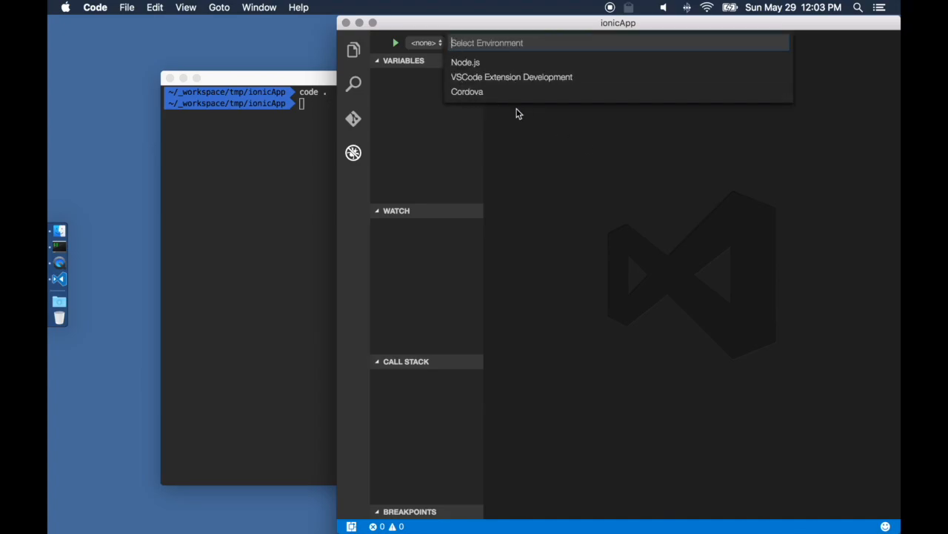
{"action": "left_click", "coordinate": [466, 91]}
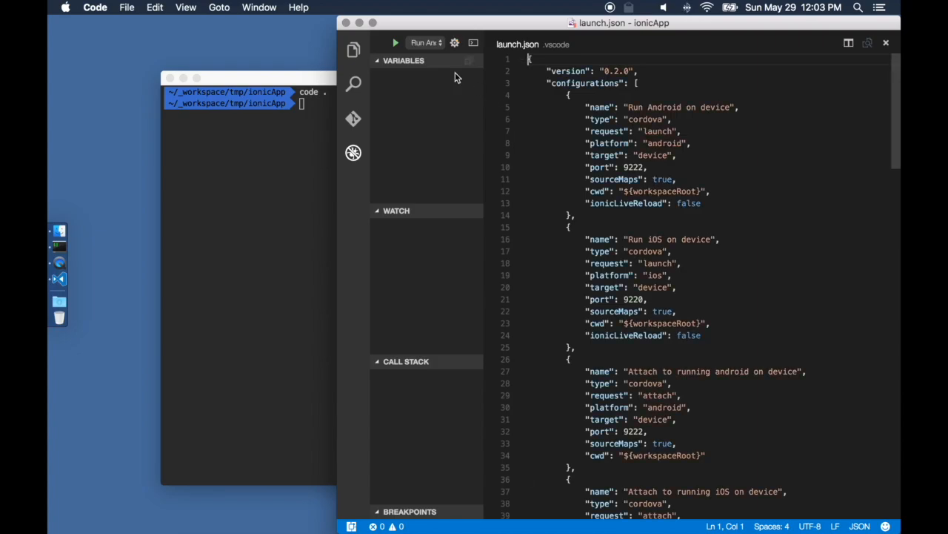
{"action": "left_click", "coordinate": [424, 42]}
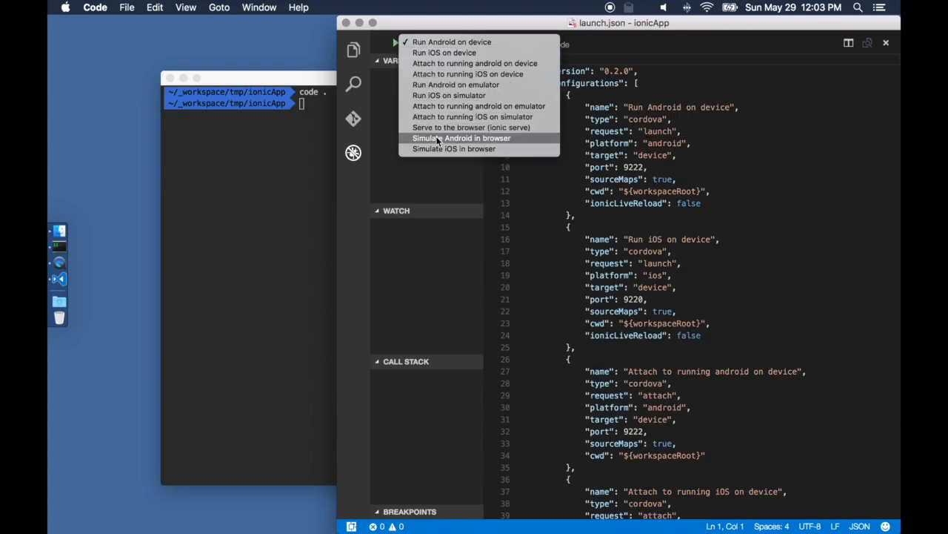
{"action": "left_click", "coordinate": [462, 138]}
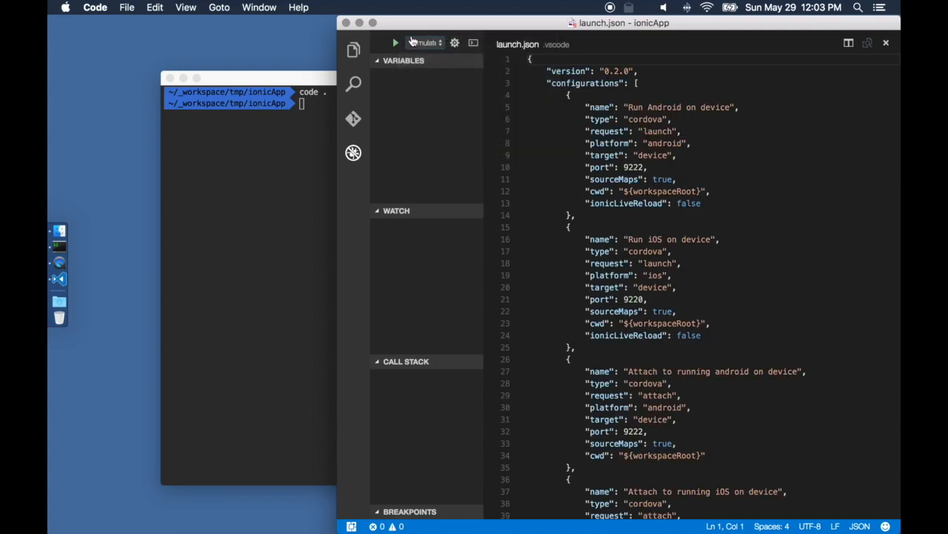
Start the Android browser simulation, clear the Debug Console, and scroll the Simulate panel.
{"action": "left_click", "coordinate": [395, 42]}
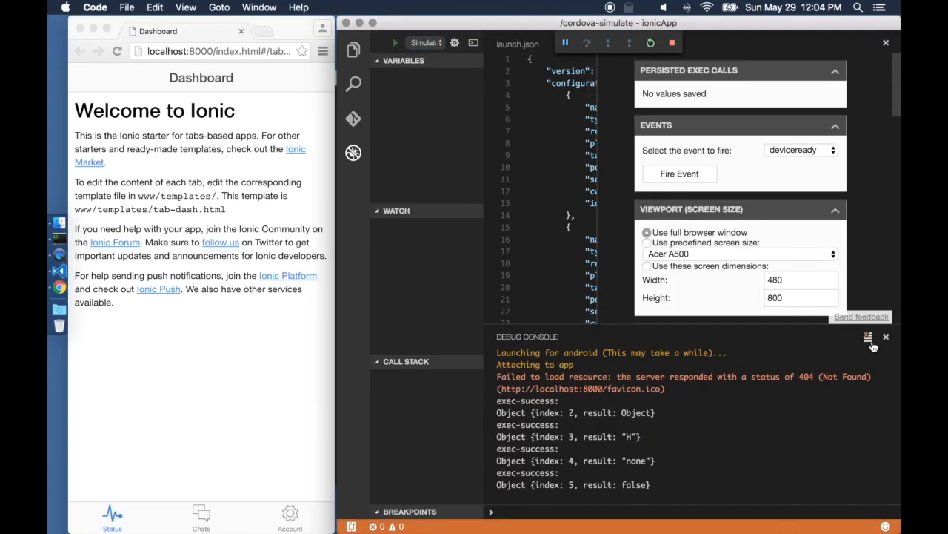
{"action": "left_click", "coordinate": [868, 337]}
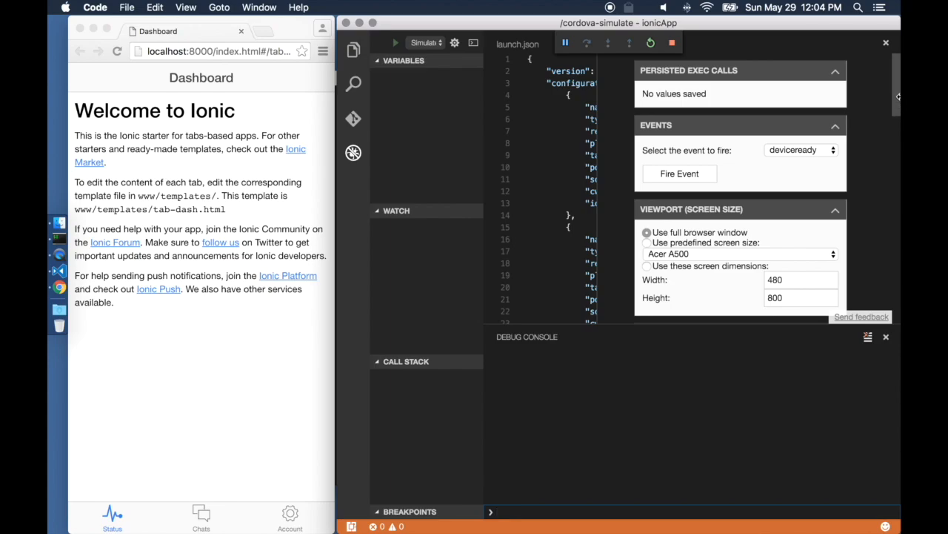
{"action": "scroll", "scroll_direction": "down", "scroll_amount": 3}
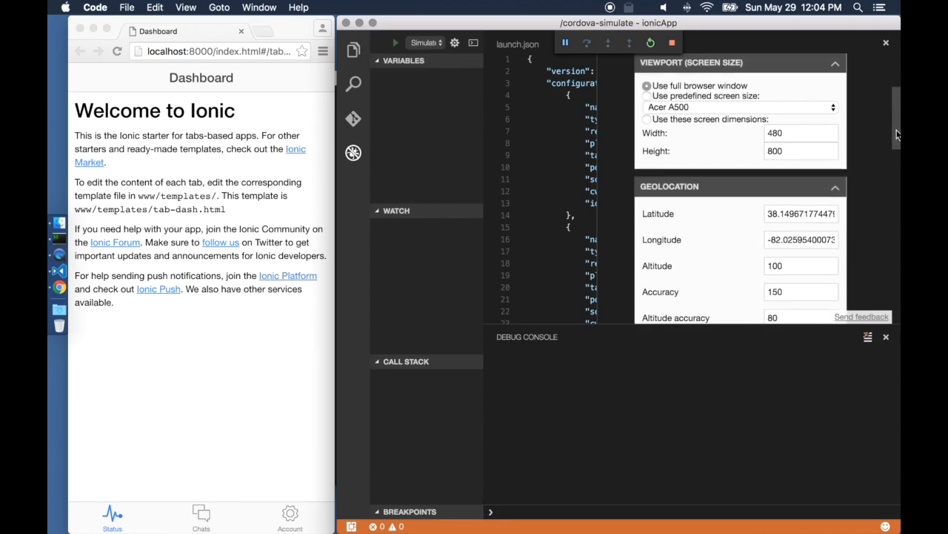
{"action": "scroll", "scroll_direction": "down", "scroll_amount": 3}
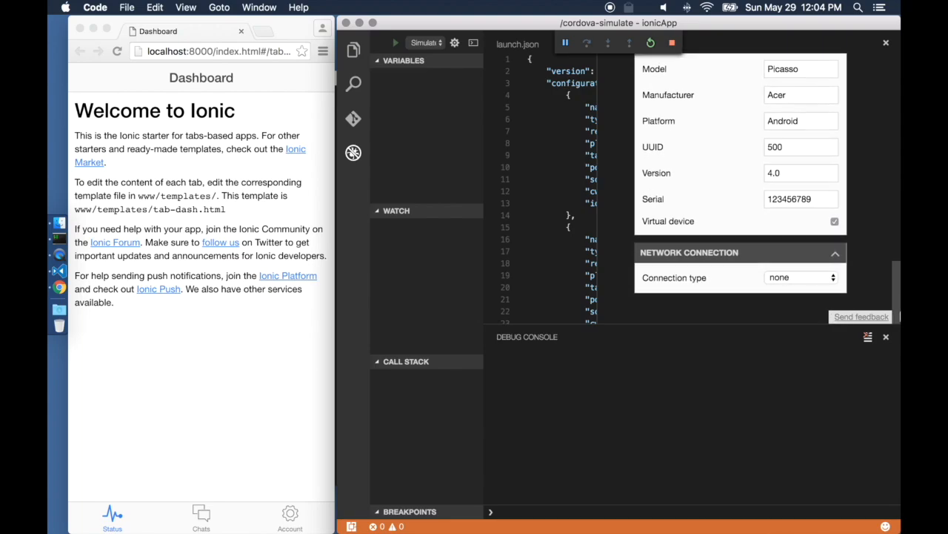
{"action": "scroll", "scroll_direction": "down", "scroll_amount": 3}
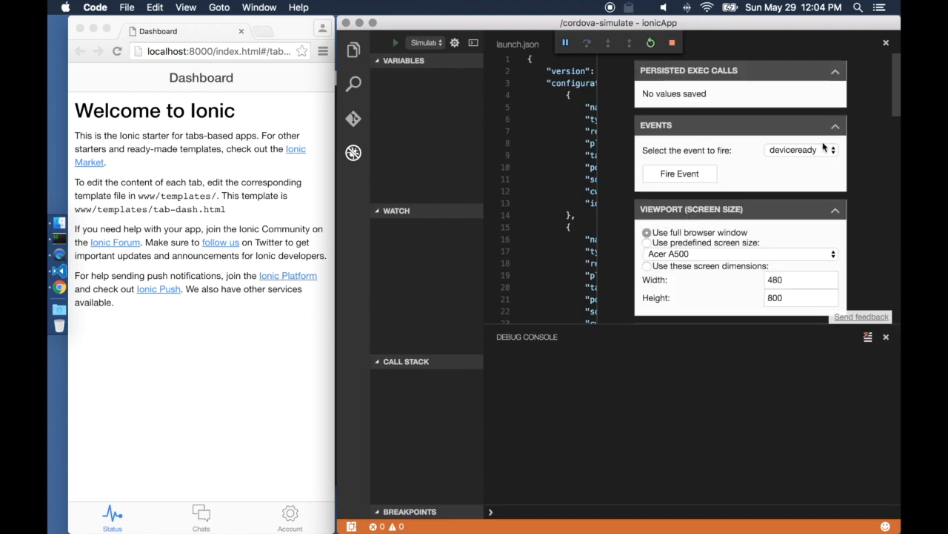
Set the predefined viewport to iPhone 3G/3Gs, after first trying BlackBerry Curve 9300.
{"action": "left_click", "coordinate": [647, 243]}
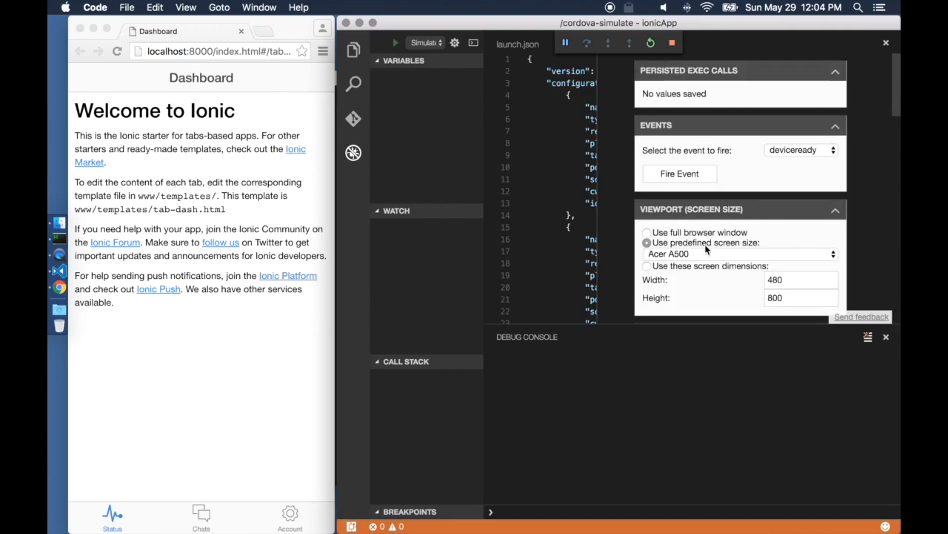
{"action": "left_click", "coordinate": [739, 254]}
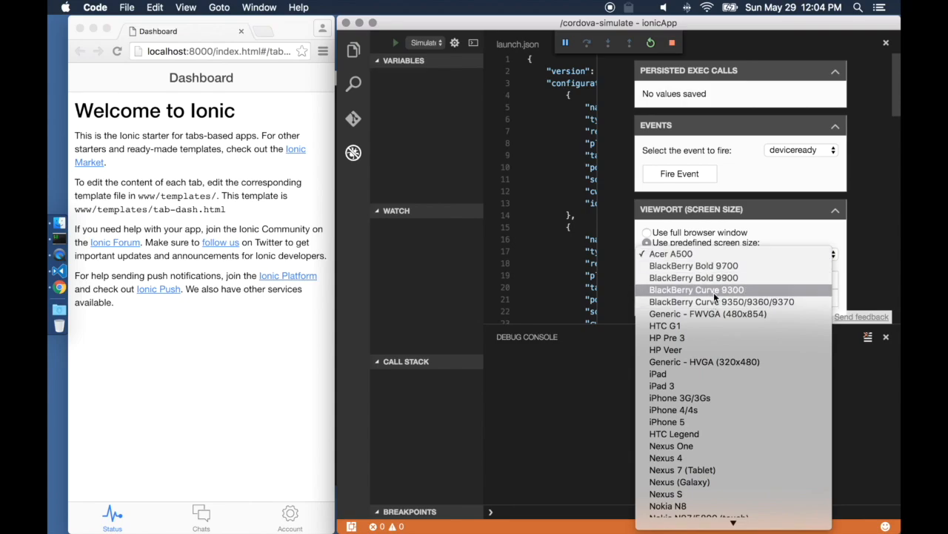
{"action": "left_click", "coordinate": [696, 290]}
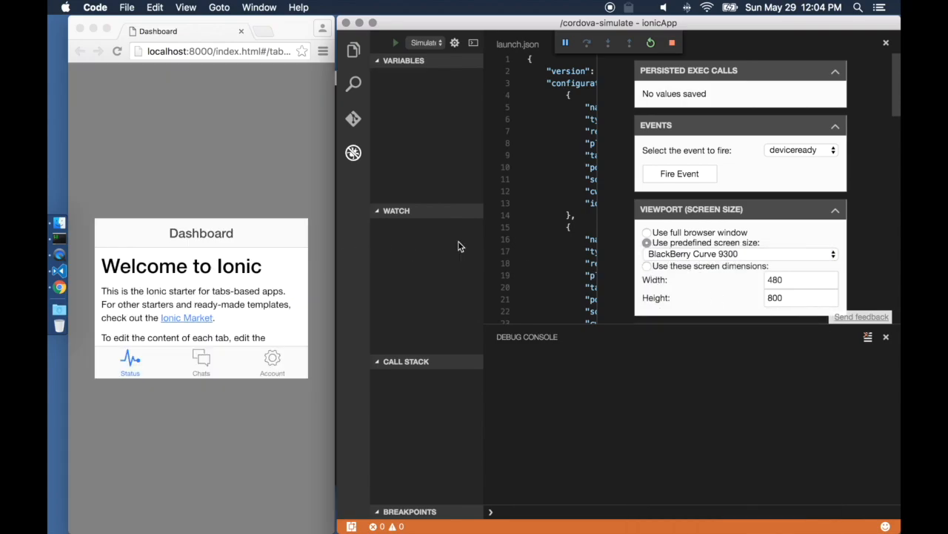
{"action": "left_click", "coordinate": [738, 253]}
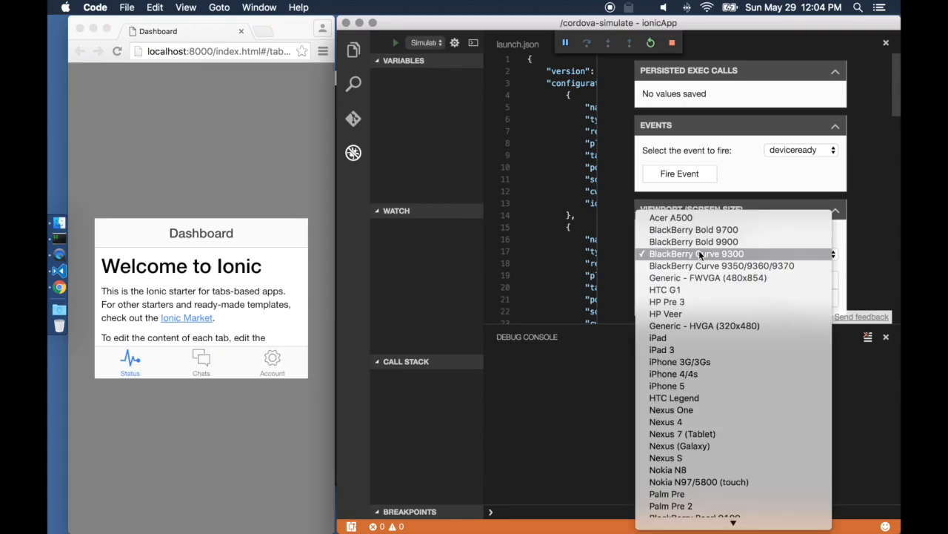
{"action": "mouse_move", "coordinate": [666, 385]}
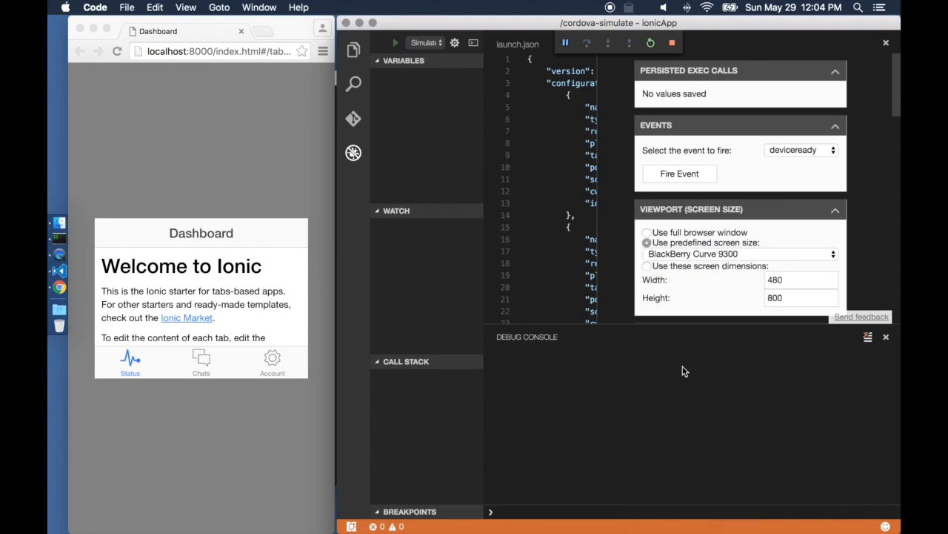
{"action": "left_click", "coordinate": [739, 254]}
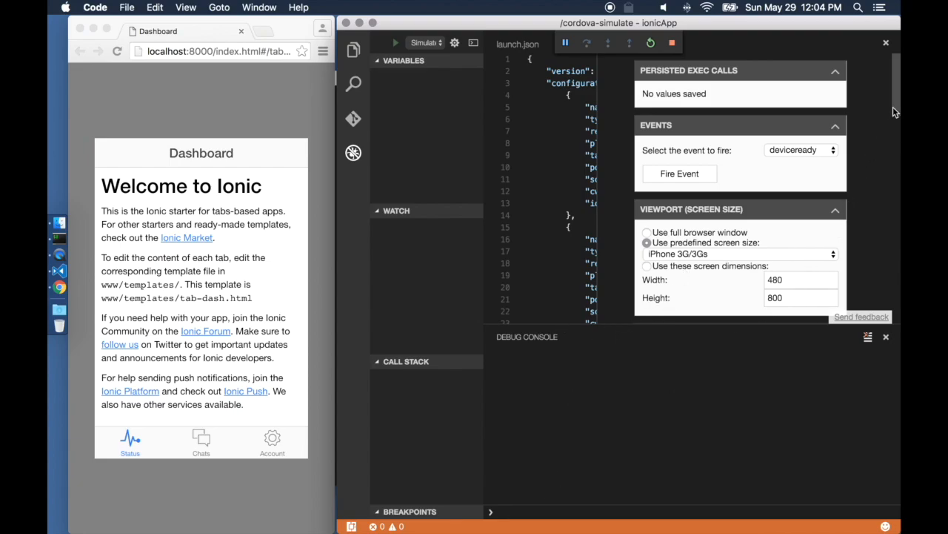
Register a 'backbutton' listener logging BACK in the Debug Console, then fire the back button event.
{"action": "left_click", "coordinate": [800, 150]}
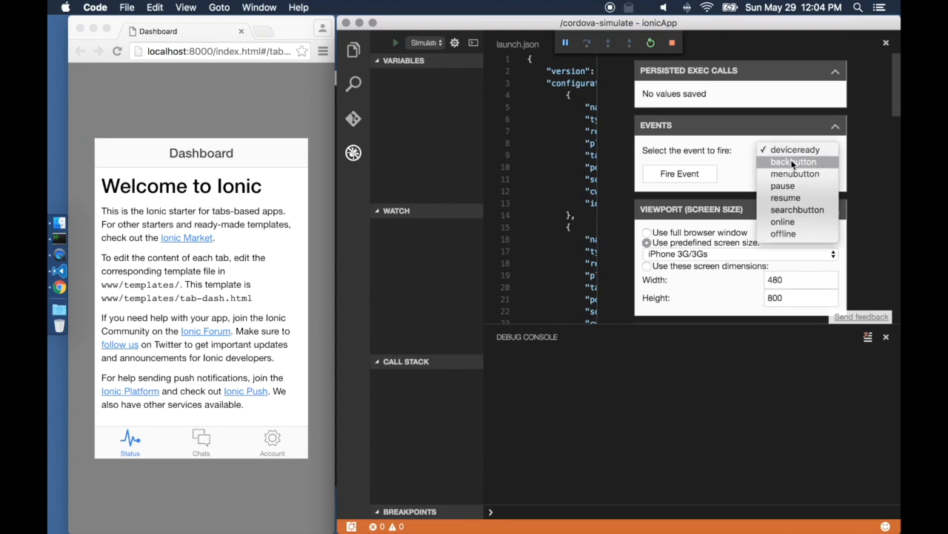
{"action": "left_click", "coordinate": [794, 161]}
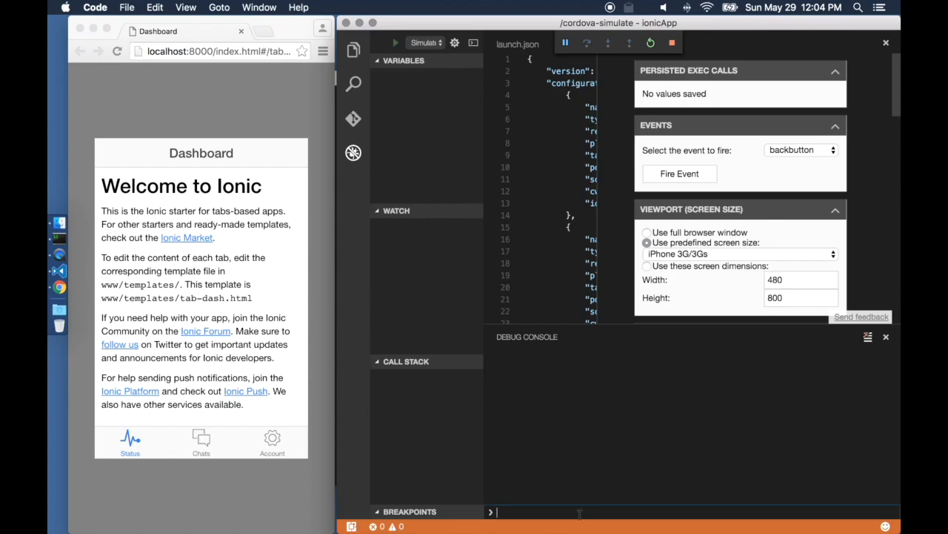
{"action": "type", "text": "document.add"}
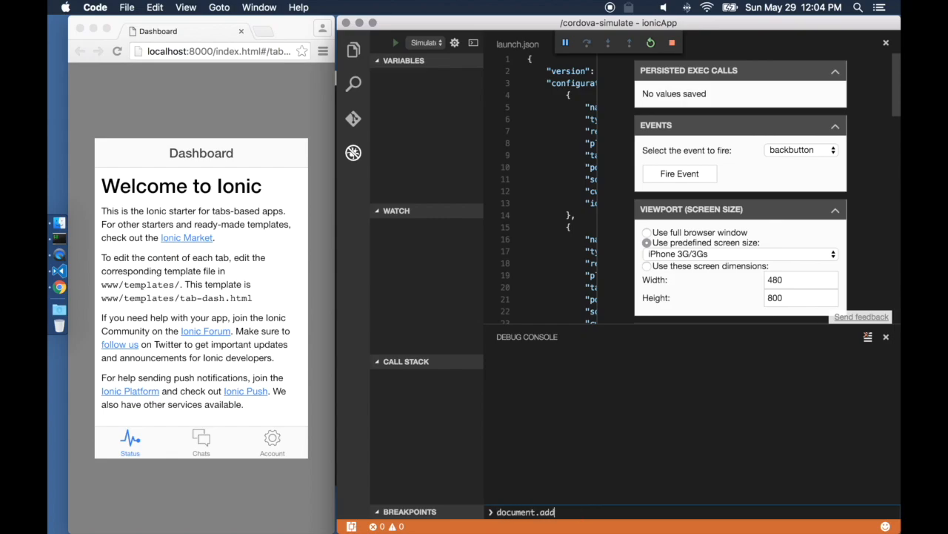
{"action": "type", "text": "EventListener"}
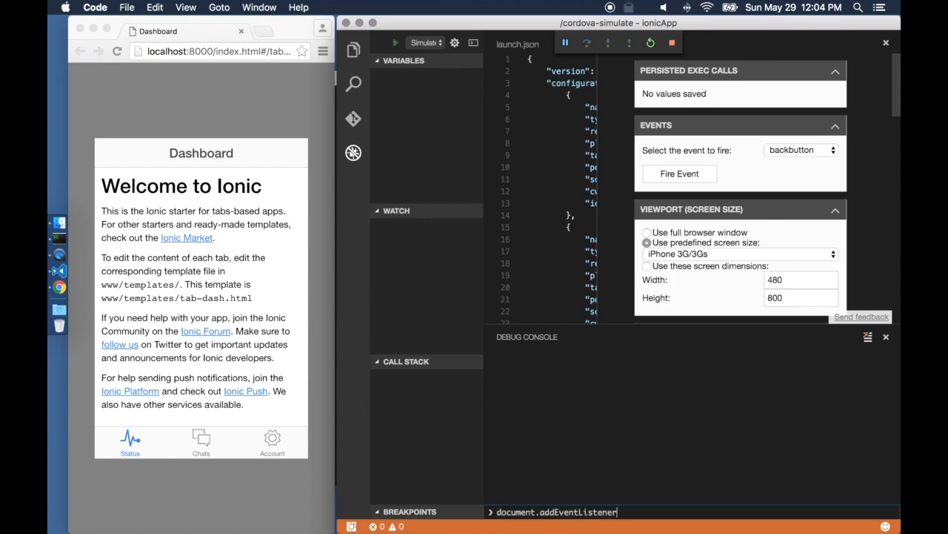
{"action": "type", "text": "('back"}
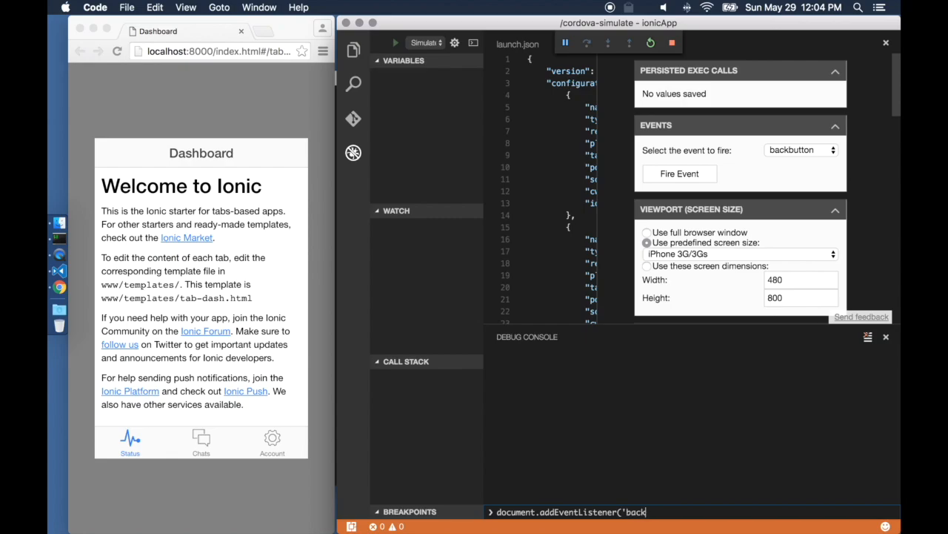
{"action": "type", "text": "button"}
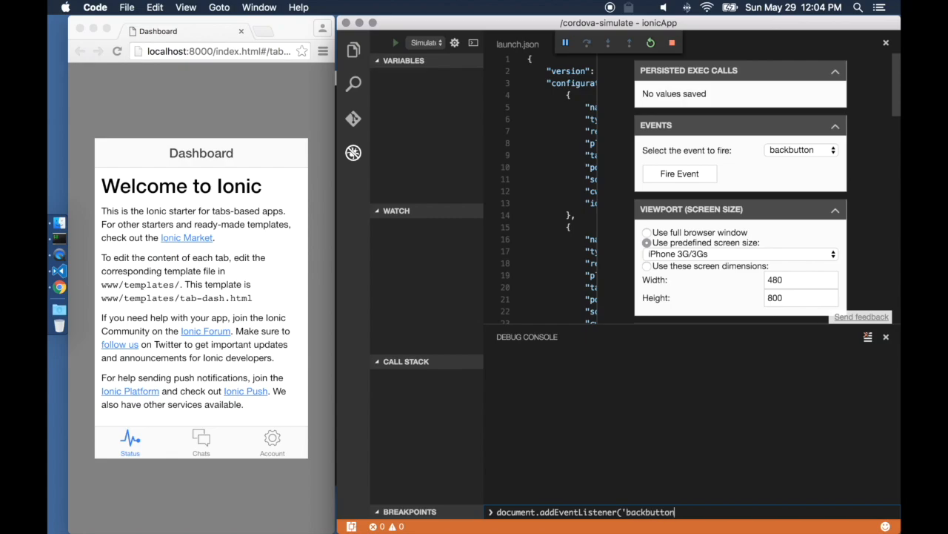
{"action": "type", "text": ", function()"}
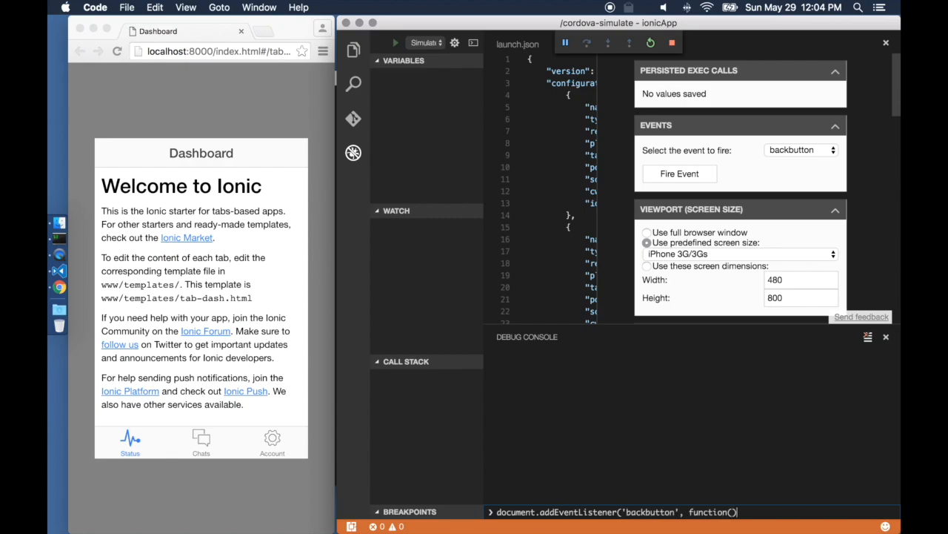
{"action": "type", "text": "{console.l}"}
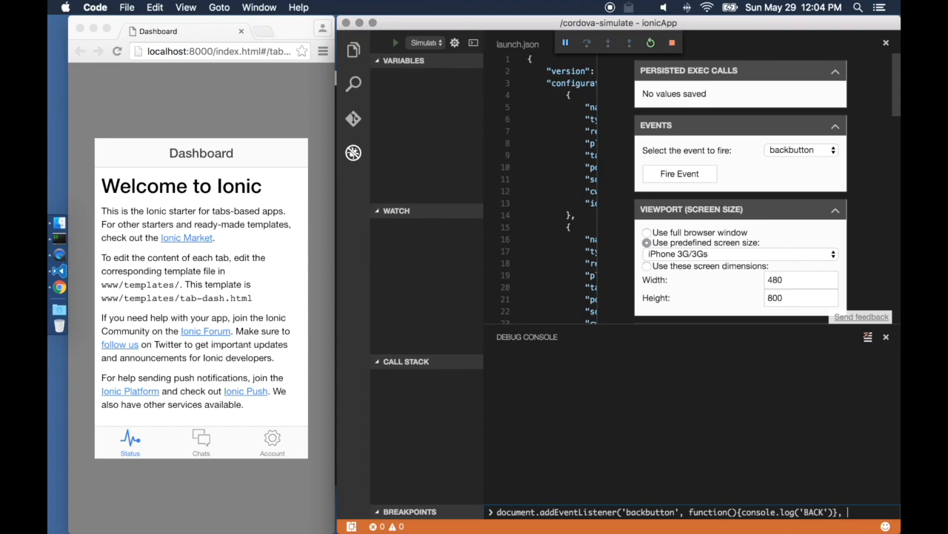
{"action": "type", "text": ", false);"}
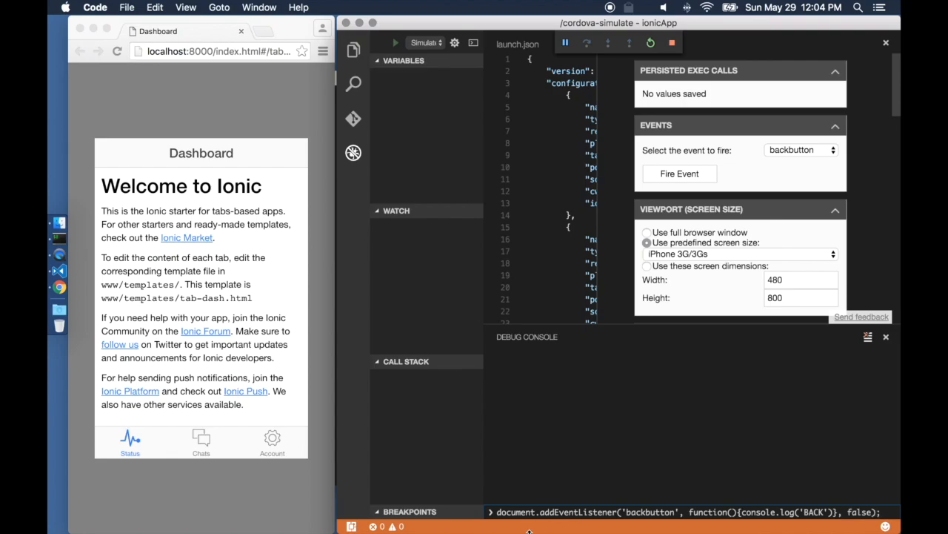
{"action": "mouse_move", "coordinate": [854, 491]}
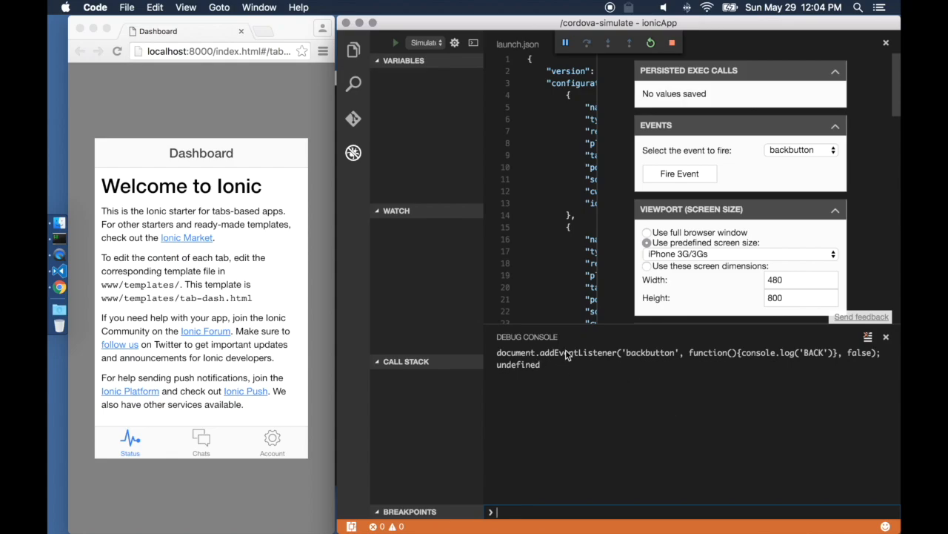
{"action": "left_click", "coordinate": [679, 172]}
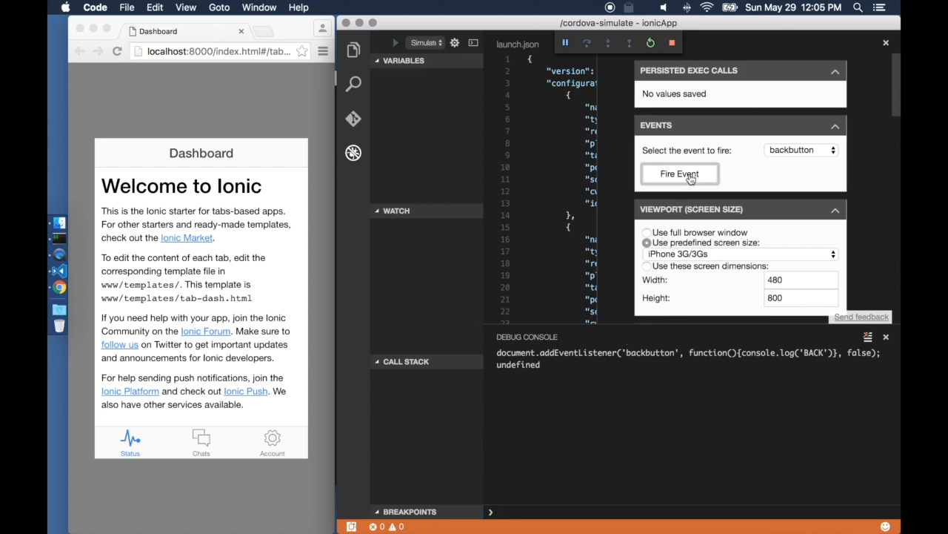
{"action": "left_click", "coordinate": [678, 173]}
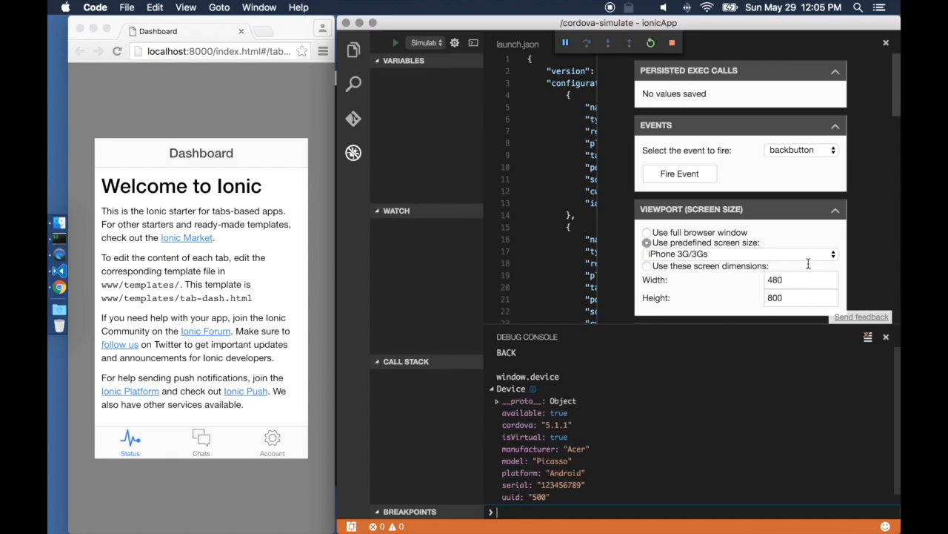
Evaluate navigator.connection (type 'none'), review the device details, and clear the Debug Console.
{"action": "scroll", "scroll_direction": "down", "scroll_amount": 3}
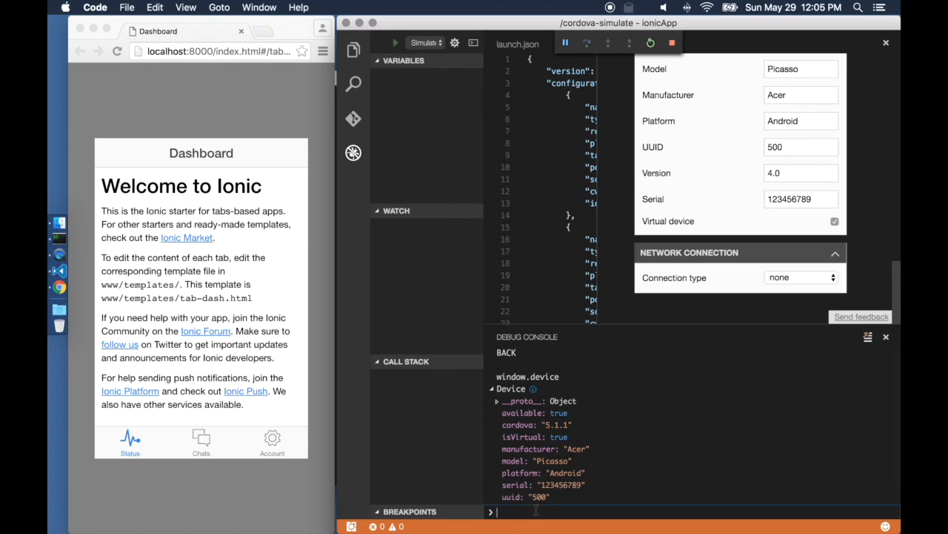
{"action": "type", "text": "navigator.con"}
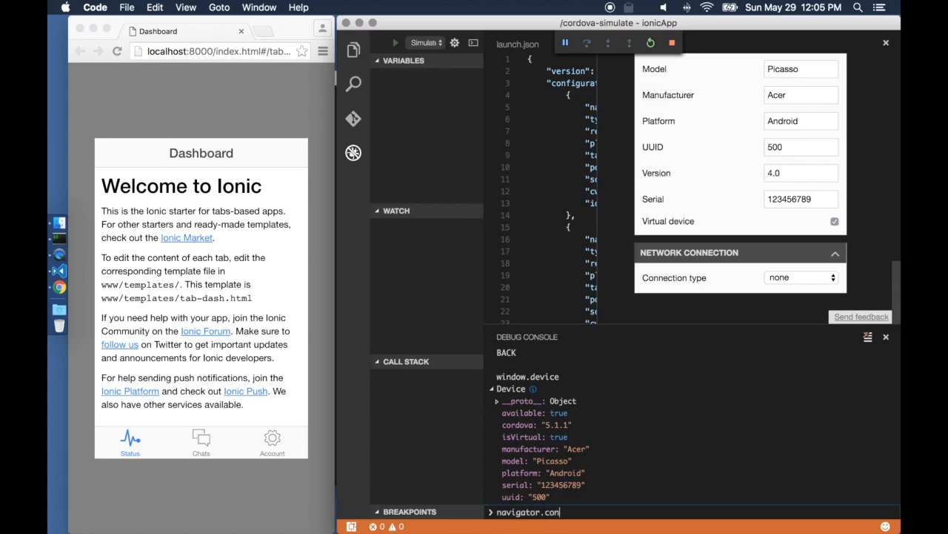
{"action": "key", "text": "enter"}
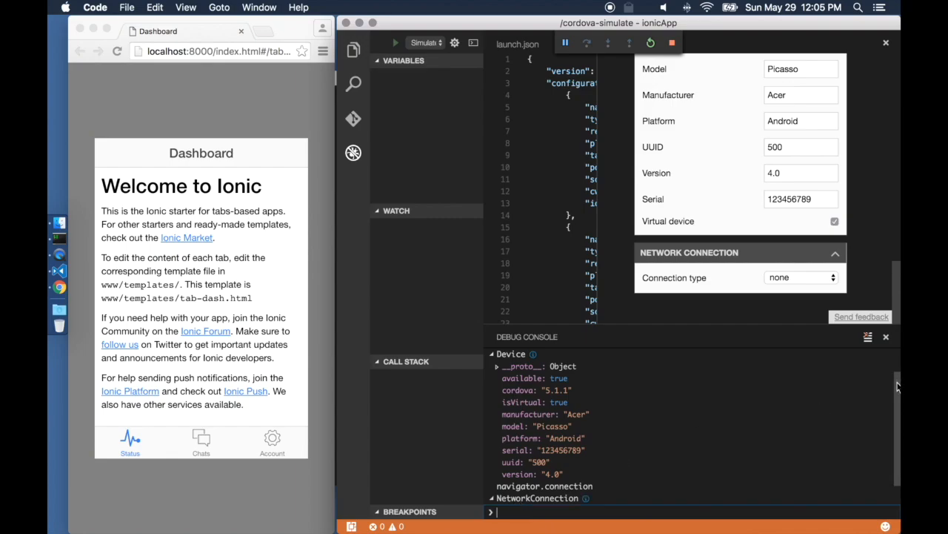
{"action": "scroll", "scroll_direction": "down", "scroll_amount": 3}
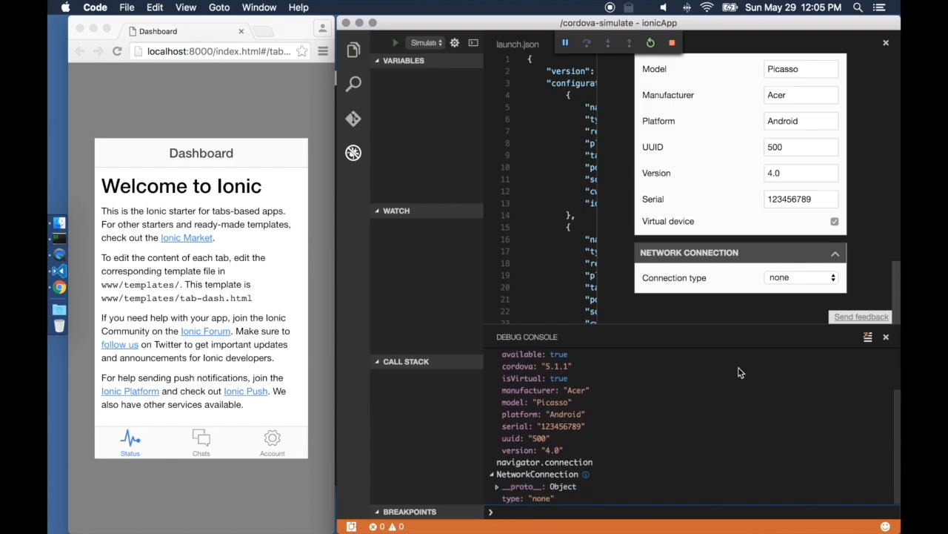
{"action": "left_click", "coordinate": [867, 337]}
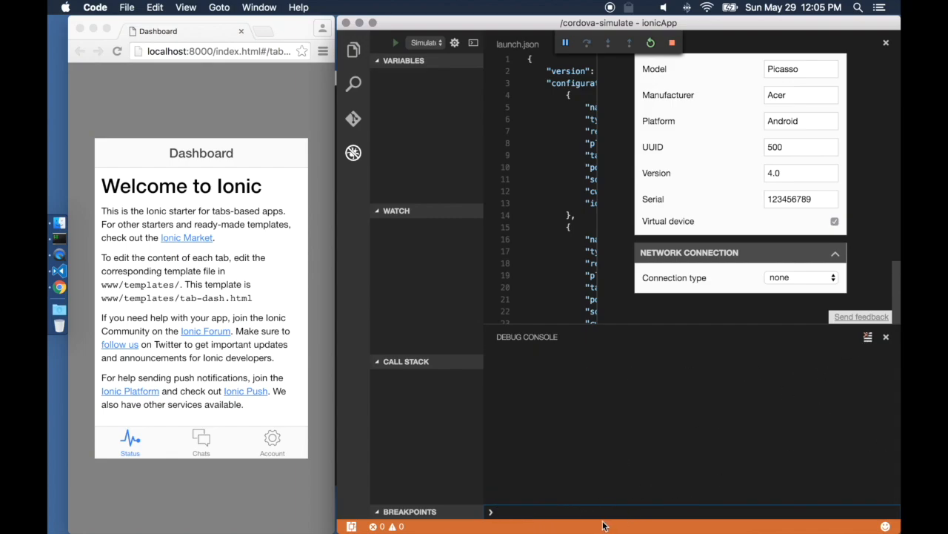
Enter document.addEventListener('online', function(){console.log('ONLINE')}, false) in the Debug Console.
{"action": "type", "text": "document.add"}
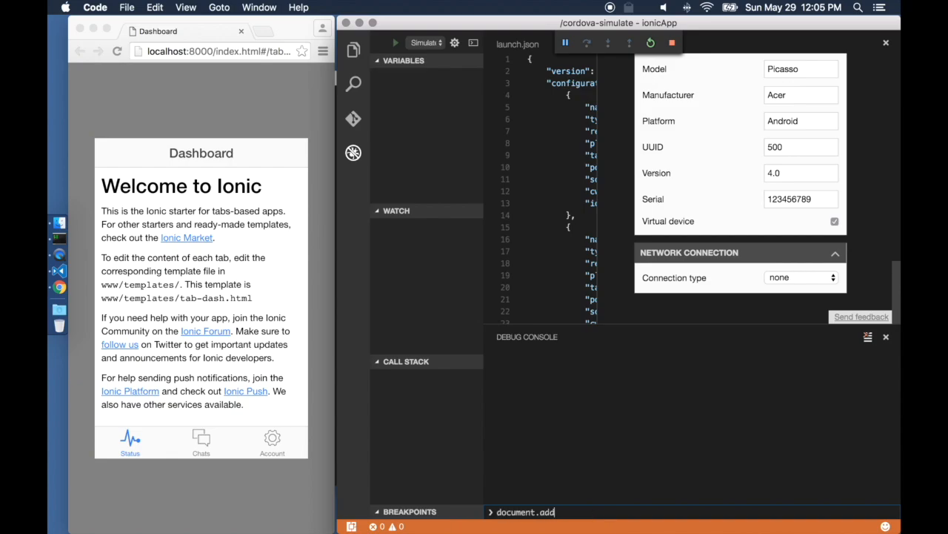
{"action": "type", "text": "EventListener("}
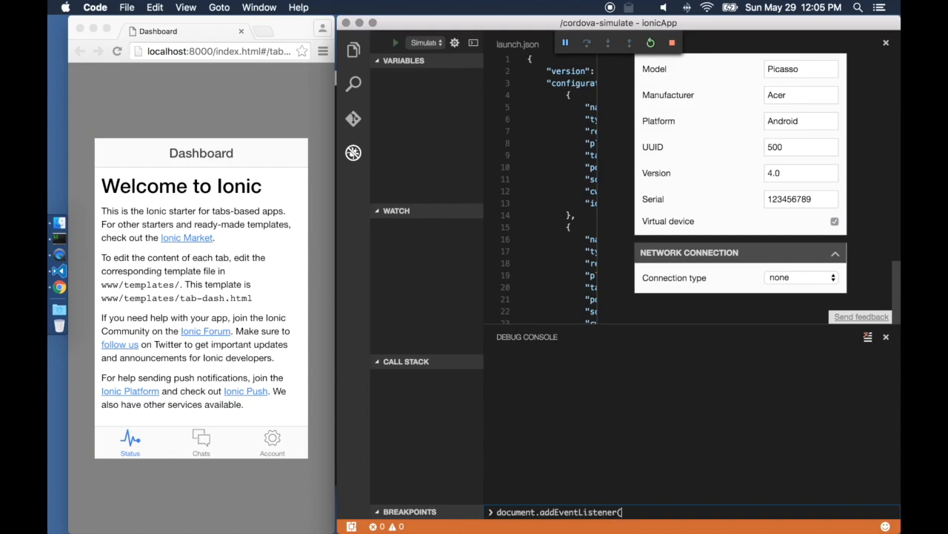
{"action": "type", "text": "'online',"}
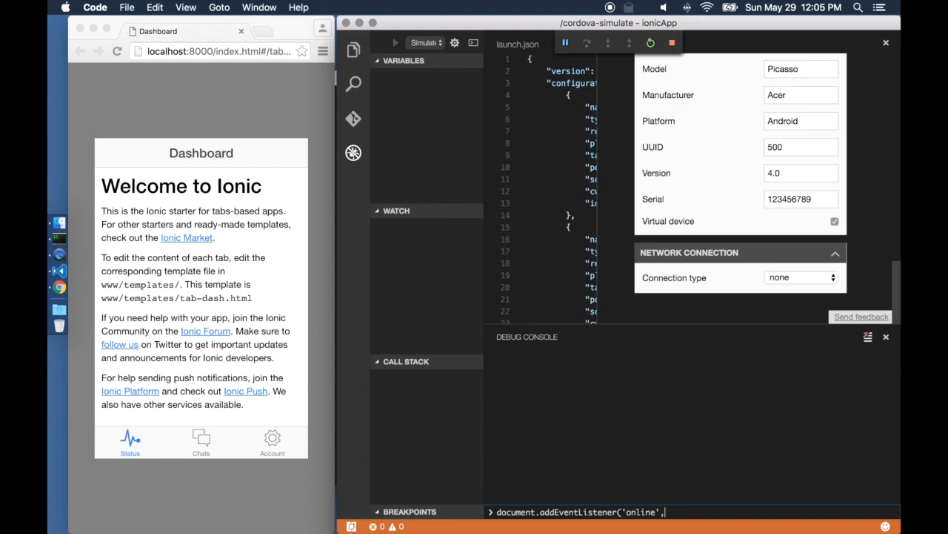
{"action": "type", "text": "fu"}
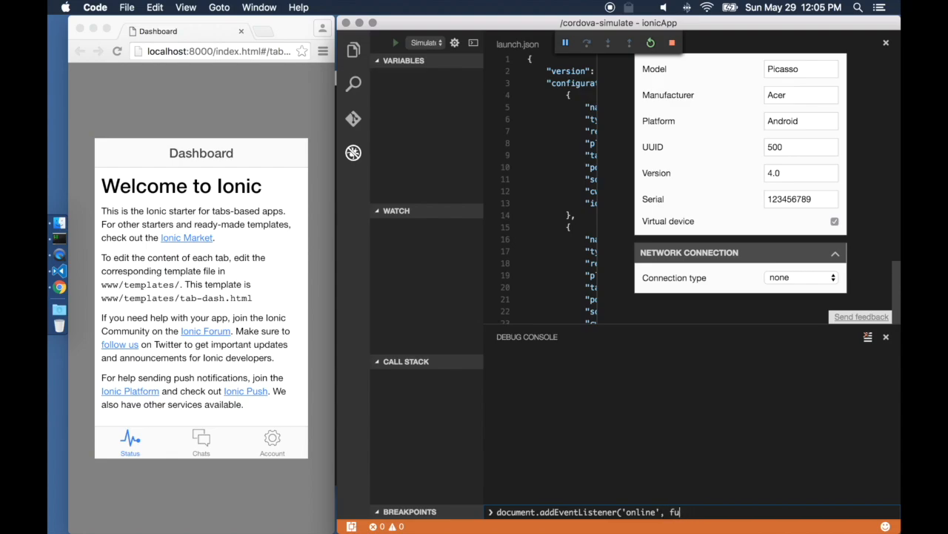
{"action": "type", "text": "console.lo"}
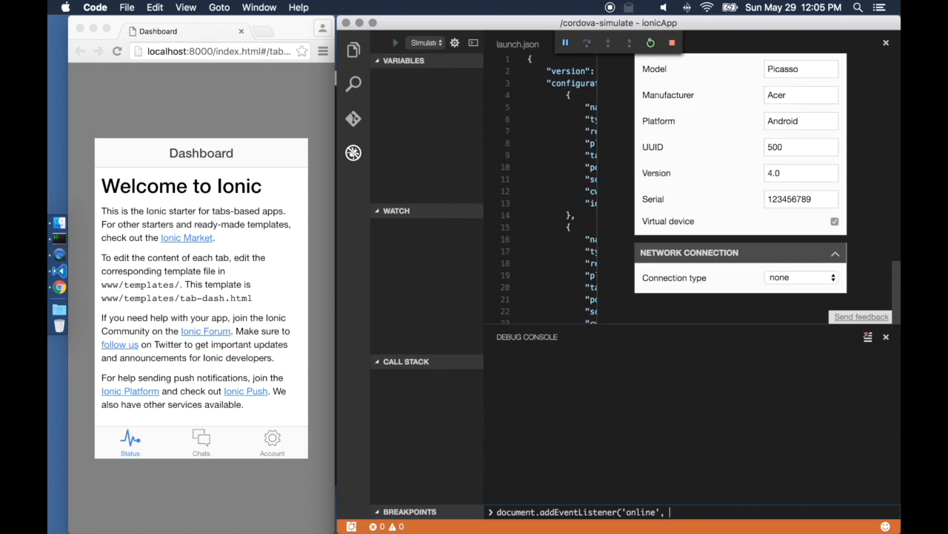
{"action": "type", "text": "function(){}"}
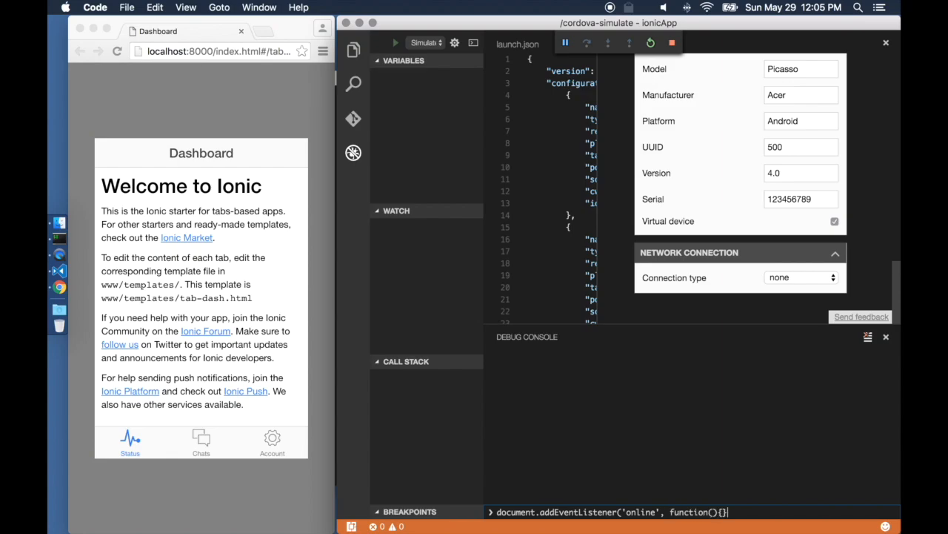
{"action": "type", "text": "console."}
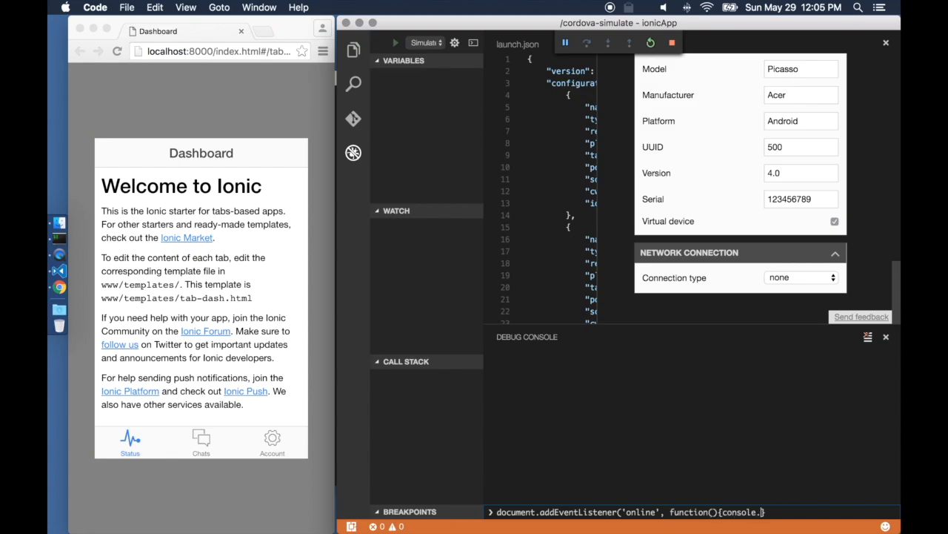
{"action": "type", "text": "log('')"}
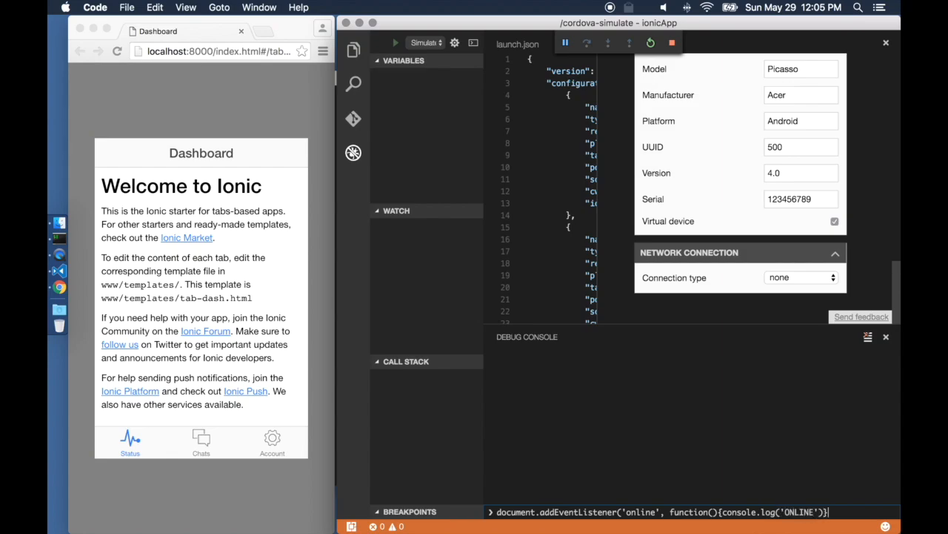
{"action": "type", "text": ", false"}
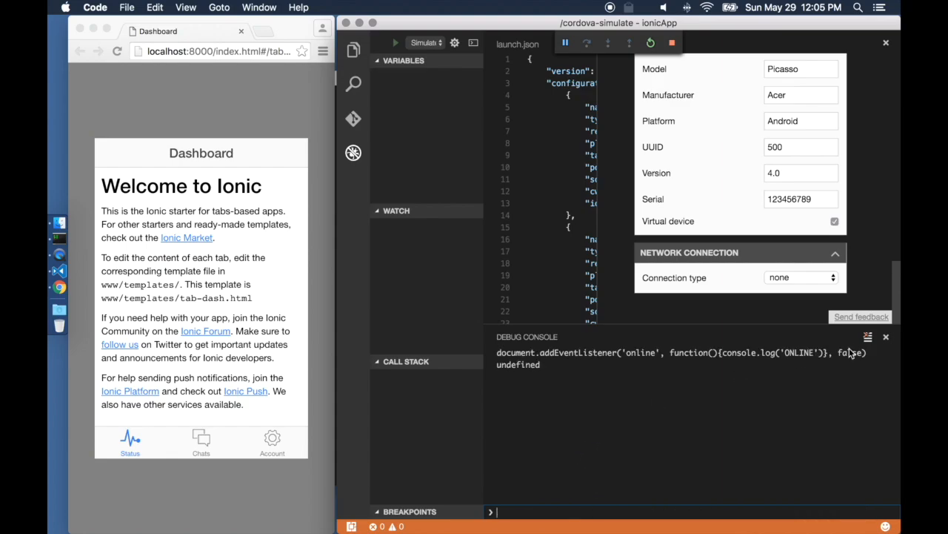
Switch the simulated connection through wifi, none and 3g, then clear the Debug Console.
{"action": "left_click", "coordinate": [800, 277]}
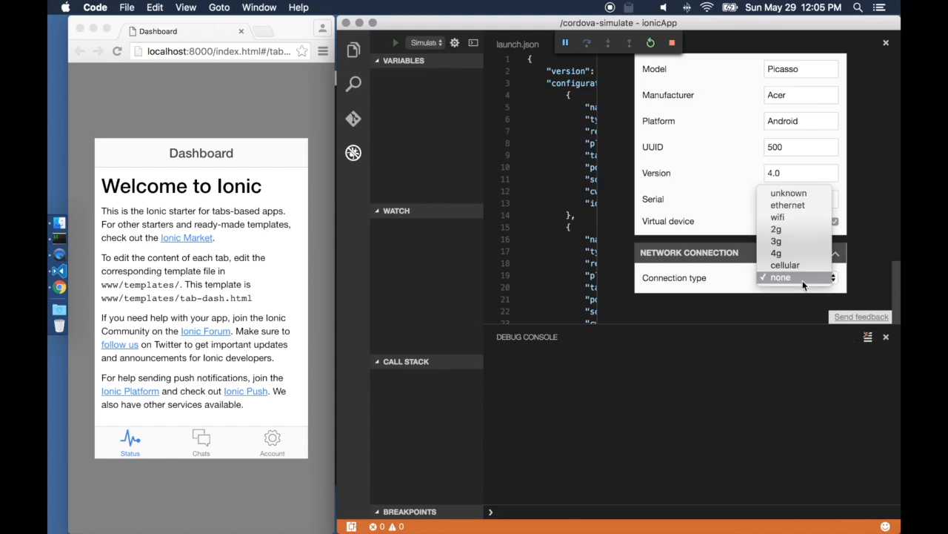
{"action": "left_click", "coordinate": [777, 217]}
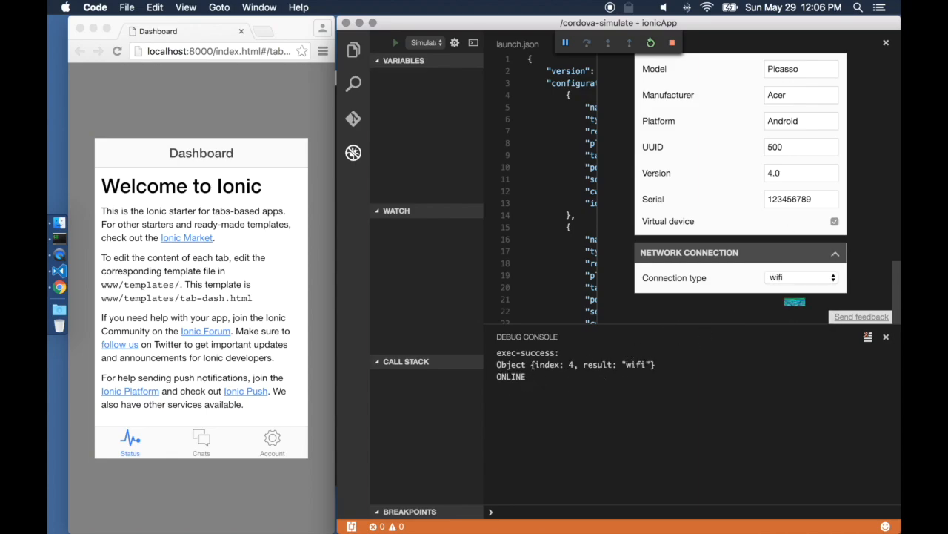
{"action": "left_click", "coordinate": [800, 278]}
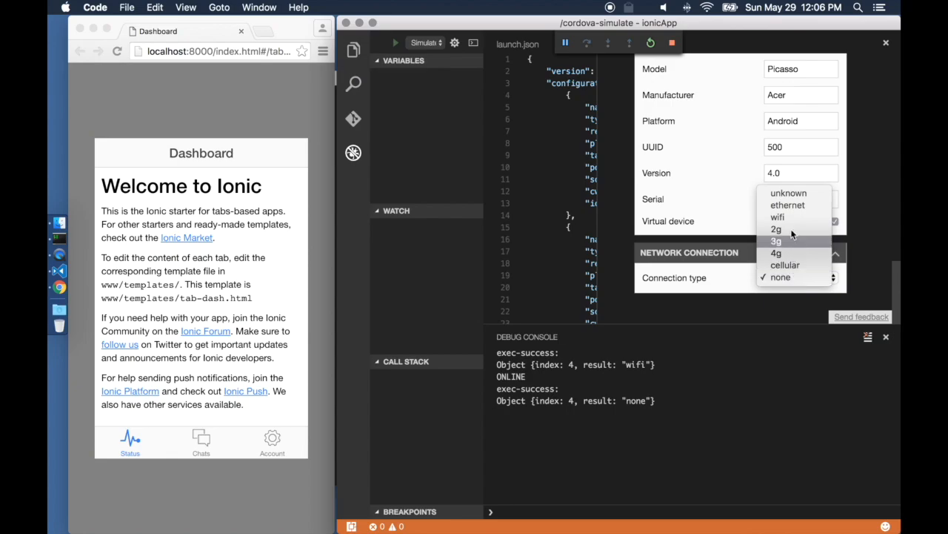
{"action": "left_click", "coordinate": [776, 241]}
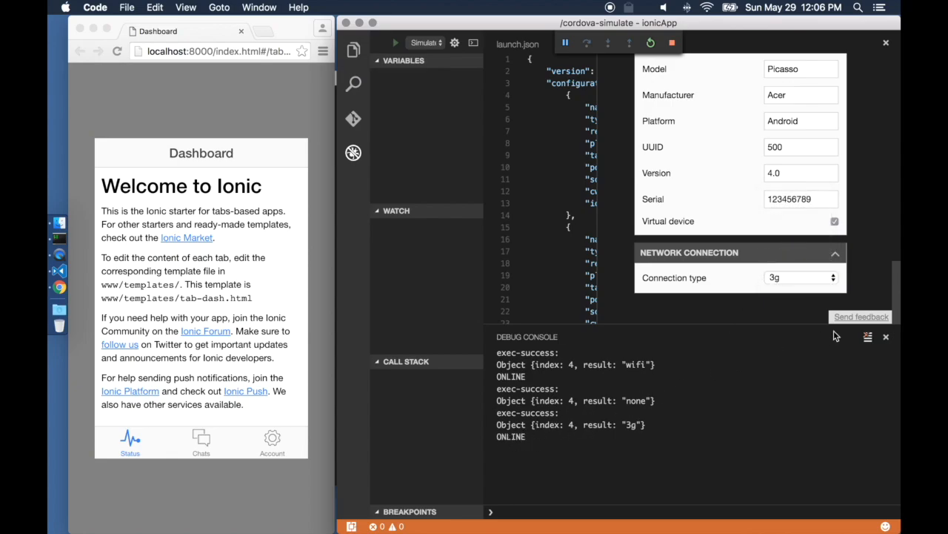
{"action": "mouse_move", "coordinate": [891, 342]}
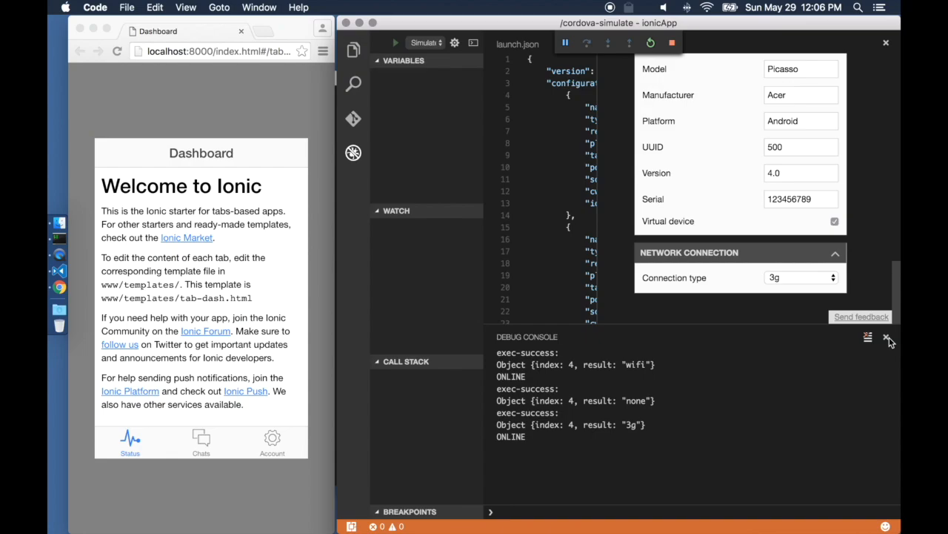
{"action": "left_click", "coordinate": [869, 337]}
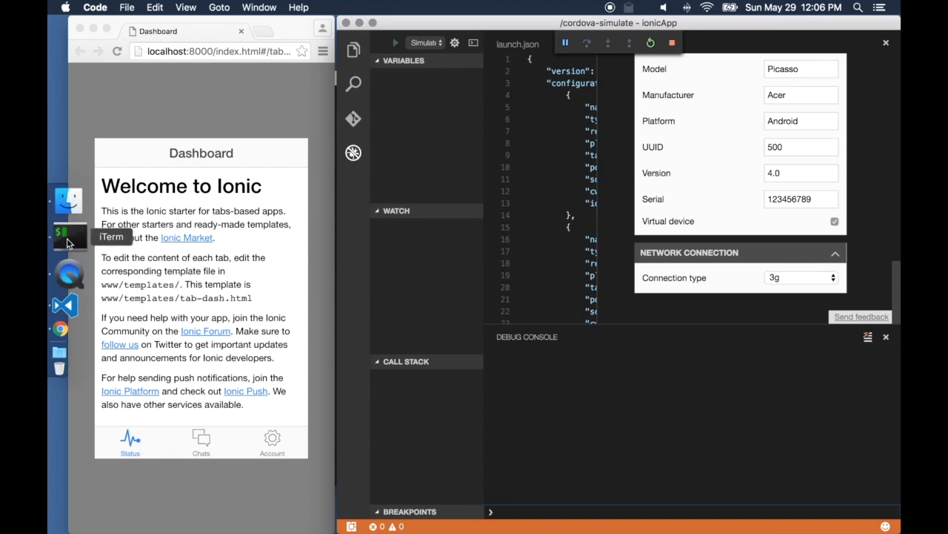
In iTerm, run 'cordova plugin add cordova-plugin-camera' and answer No to telemetry.
{"action": "left_click", "coordinate": [58, 235]}
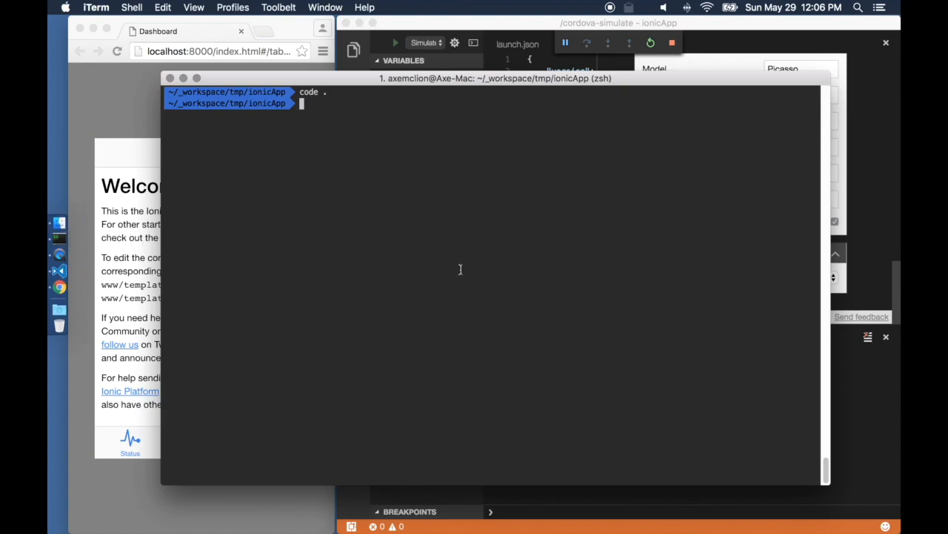
{"action": "type", "text": "cordova plugin a"}
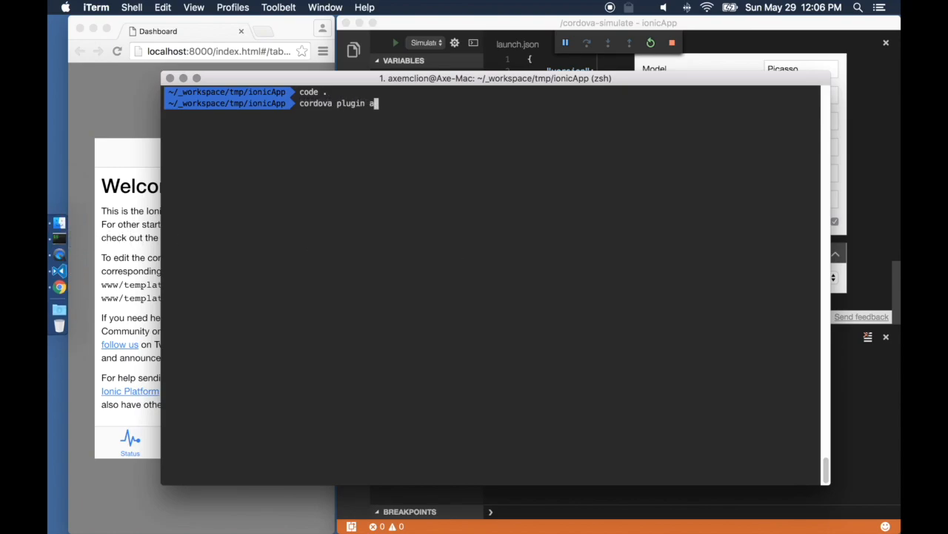
{"action": "type", "text": "dd cordova-plugin-camera"}
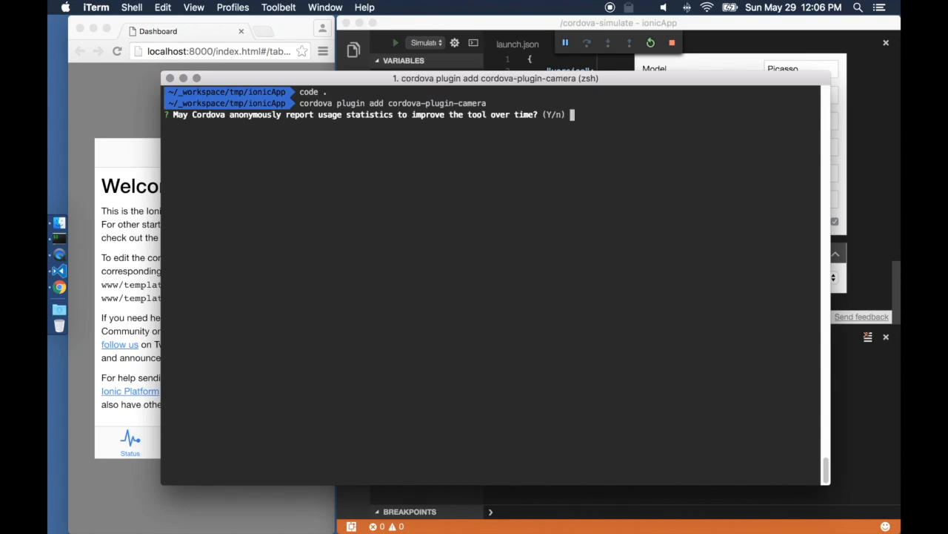
{"action": "type", "text": "No"}
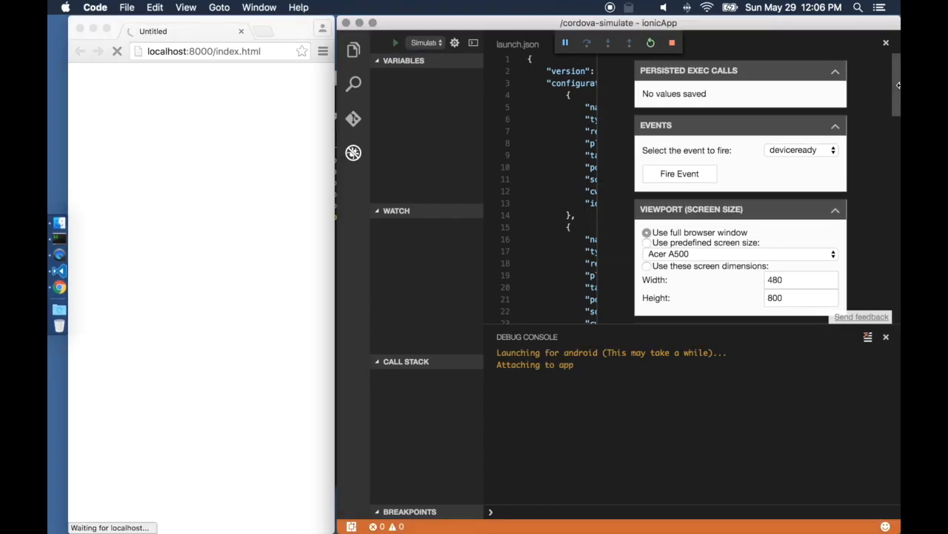
Scroll the relaunched Simulate panel to the Camera section and clear the Debug Console.
{"action": "scroll", "scroll_direction": "down", "scroll_amount": 3}
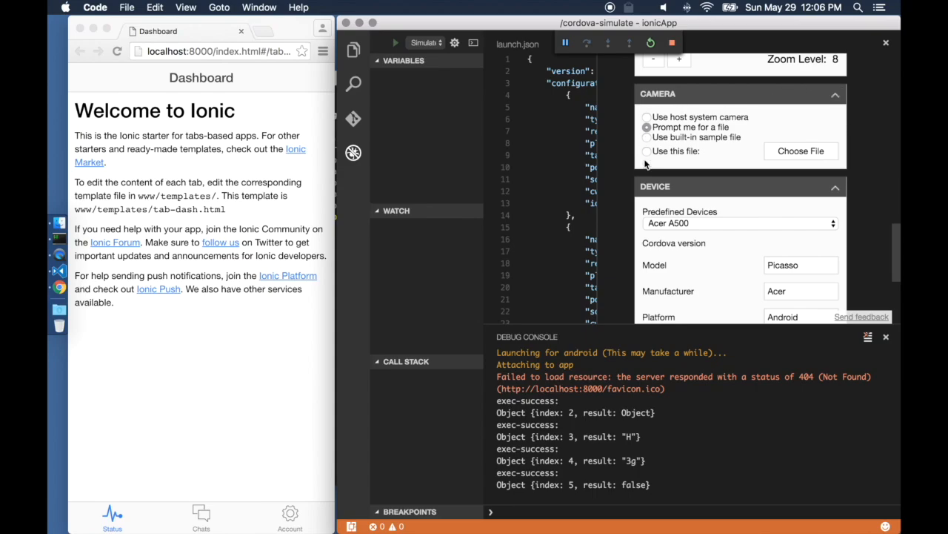
{"action": "left_click", "coordinate": [869, 337]}
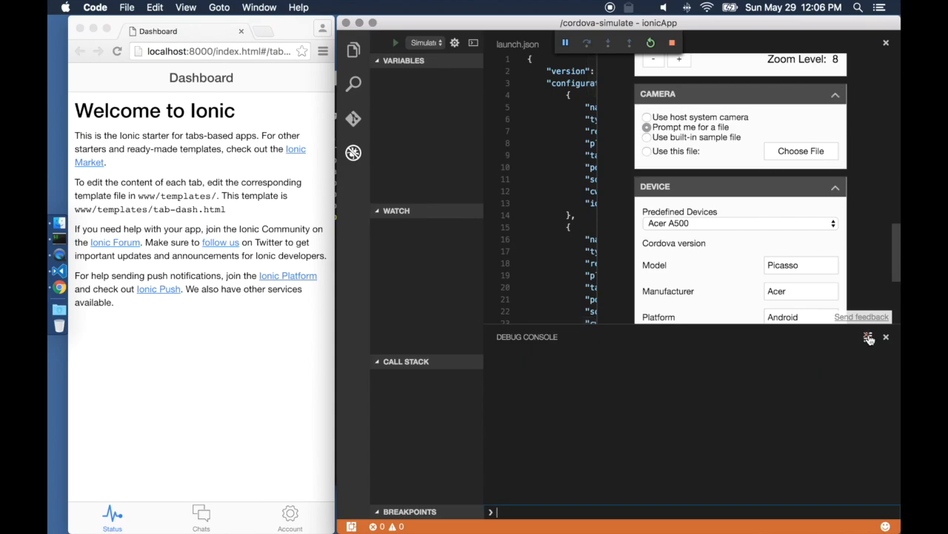
In the Debug Console, bind log to console.log and call navigator.camera.getPicture(log, log, {}).
{"action": "type", "text": "navigator.camera."}
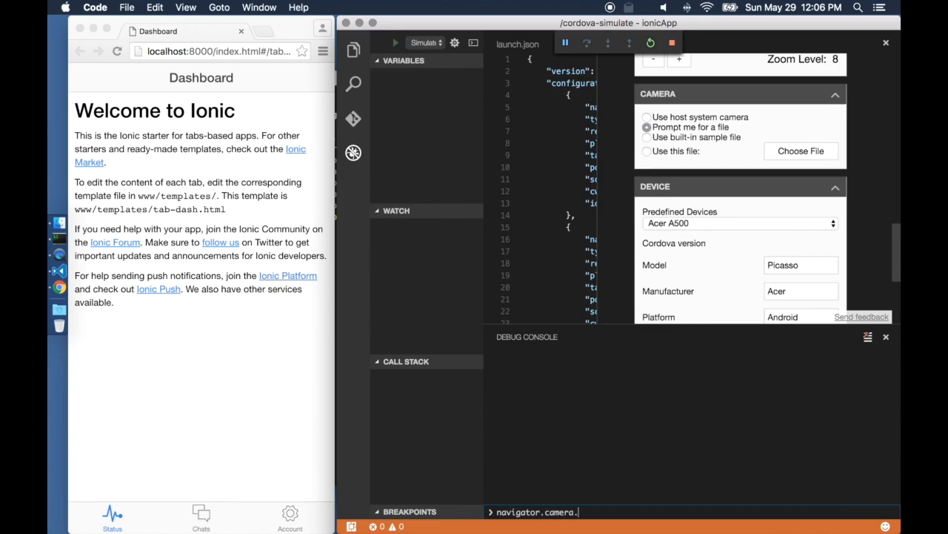
{"action": "type", "text": "getPicture()"}
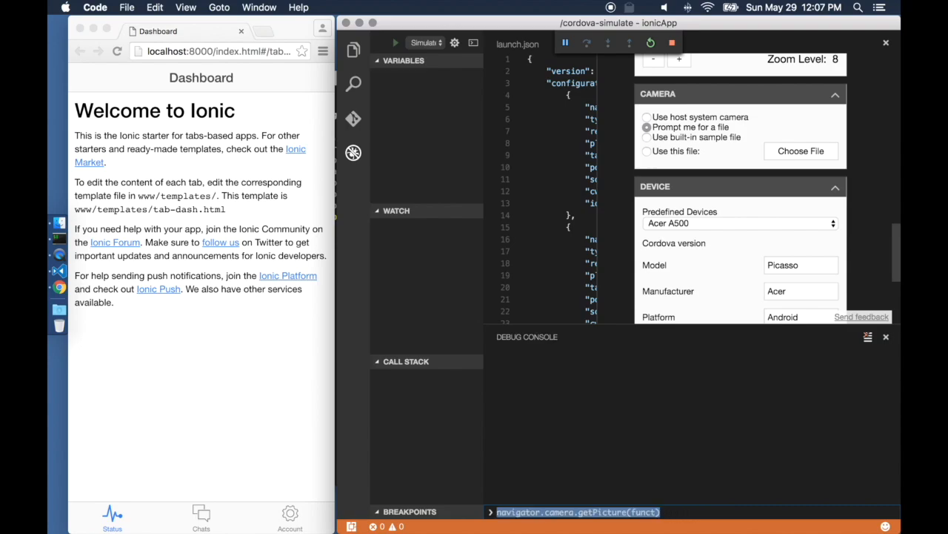
{"action": "type", "text": "log = console."}
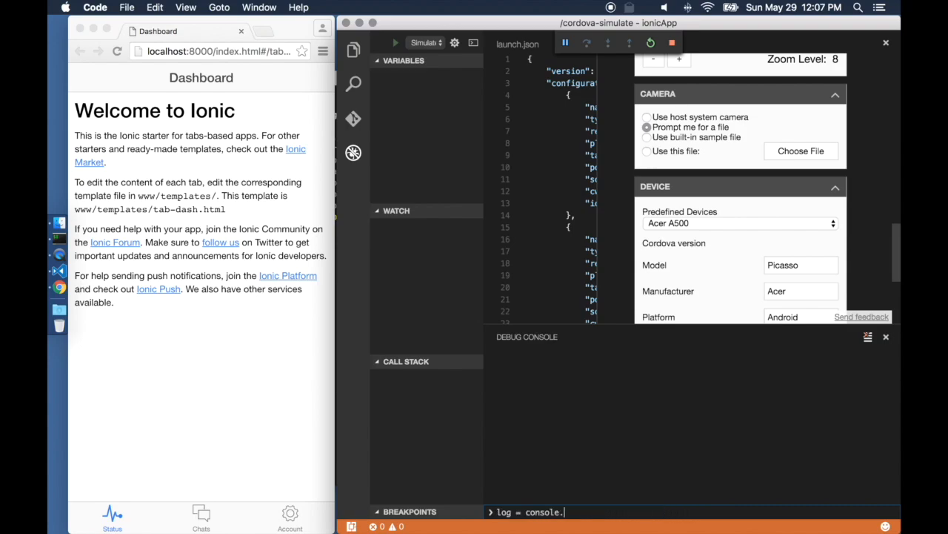
{"action": "type", "text": "log.bind(cons)"}
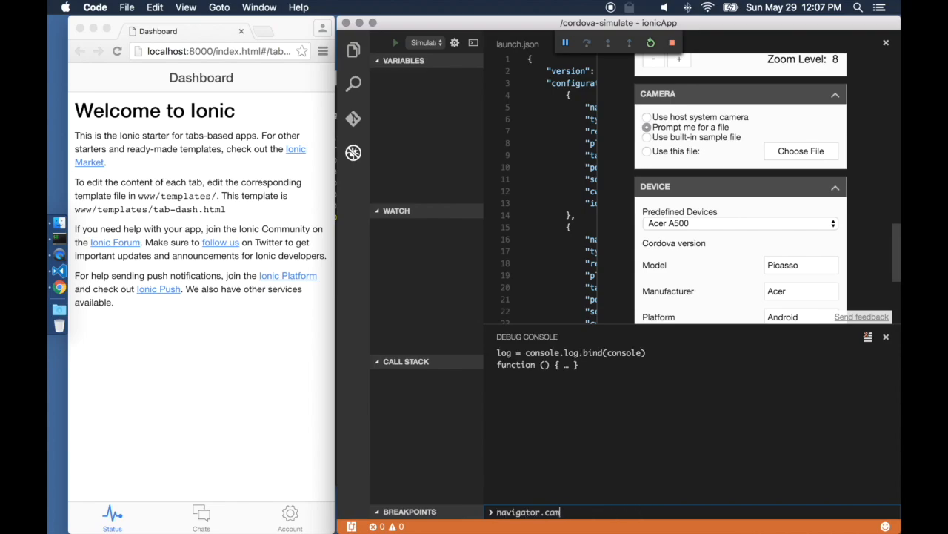
{"action": "type", "text": "era.getPicture"}
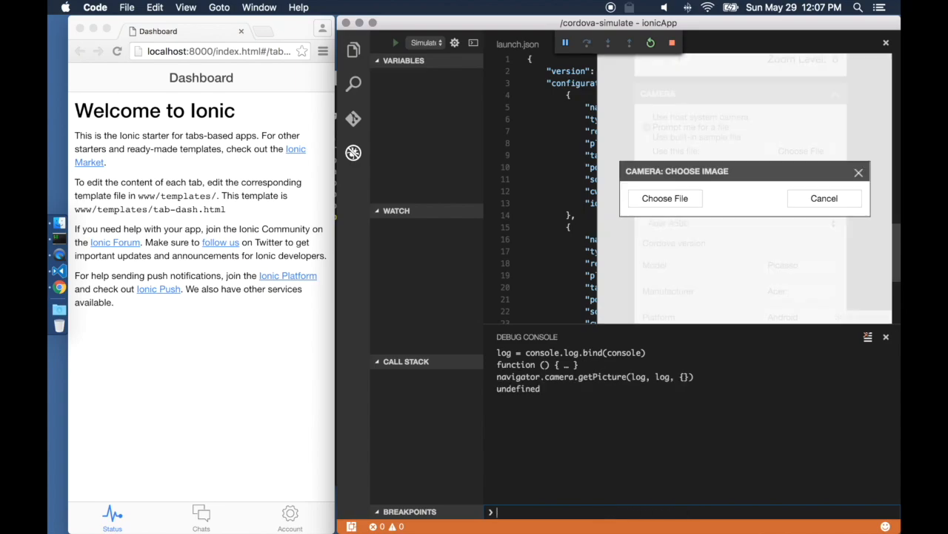
Return the me.png photo from the simulated camera and view the logged blob URL.
{"action": "left_click", "coordinate": [665, 197]}
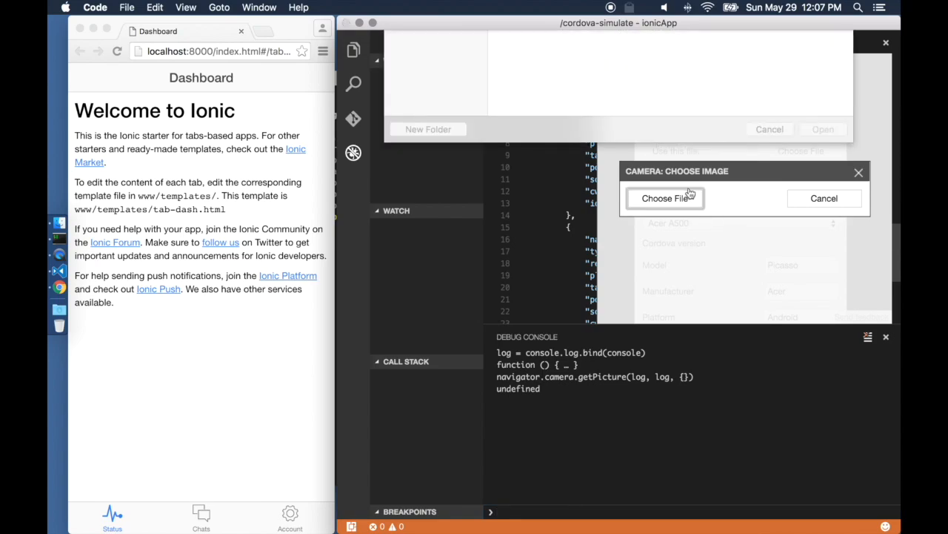
{"action": "left_click", "coordinate": [661, 198]}
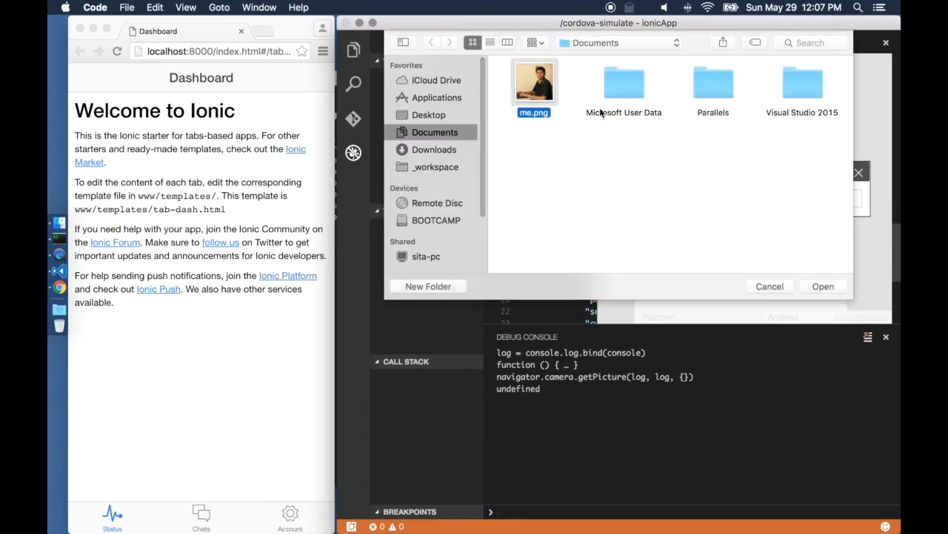
{"action": "left_click", "coordinate": [822, 286]}
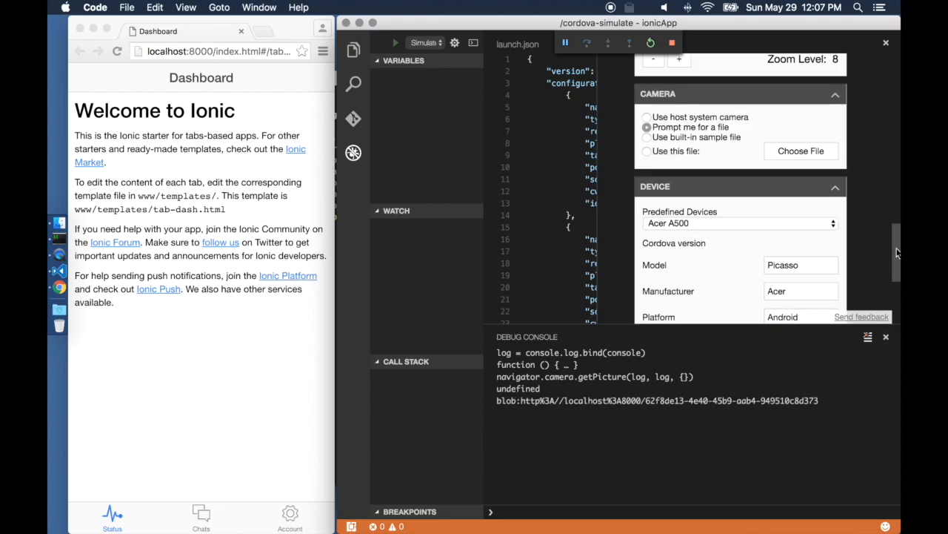
{"action": "scroll", "scroll_direction": "down", "scroll_amount": 3}
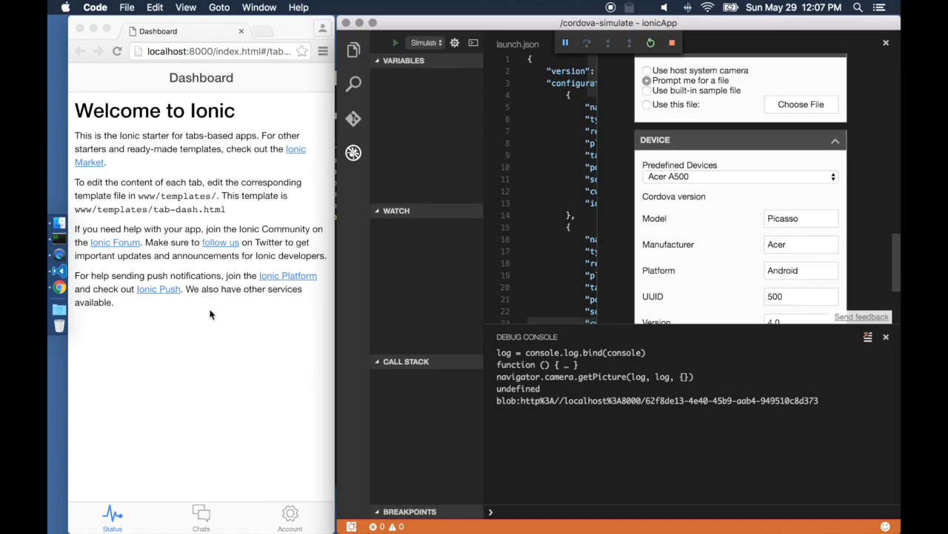
{"action": "left_click", "coordinate": [59, 237]}
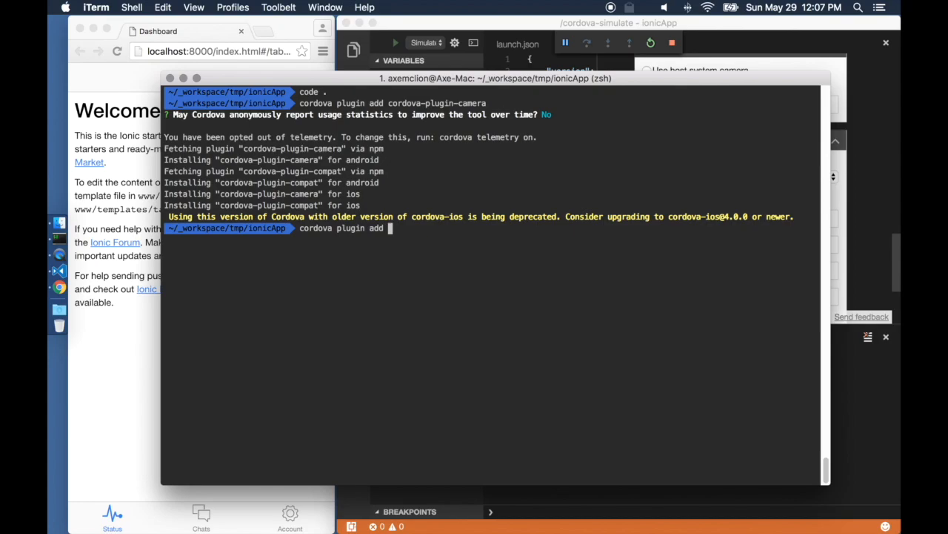
Run 'cordova plugin add cordova-plugin-codepush' in iTerm, which fails with a registry 404.
{"action": "type", "text": "cordova-plugin-codepush"}
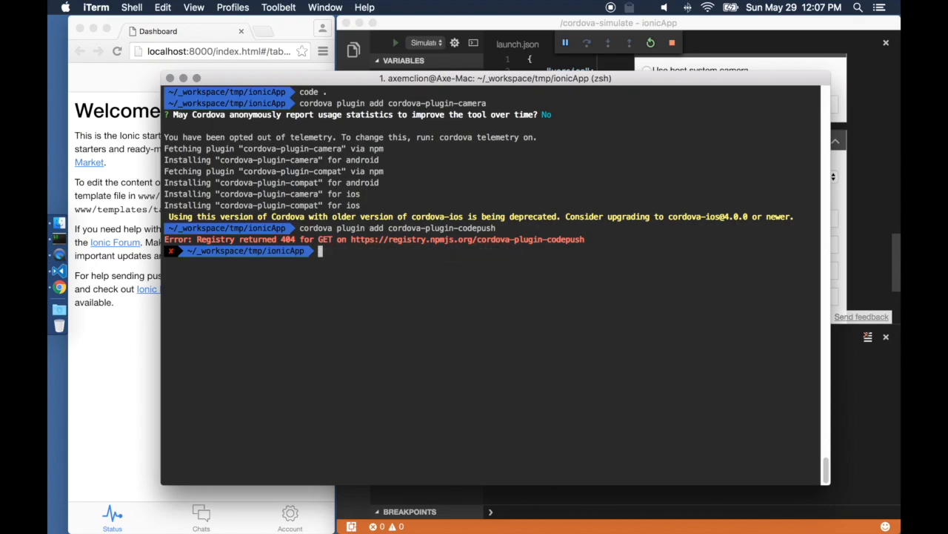
{"action": "type", "text": "cordova plugin add cordova-plugin-codepush"}
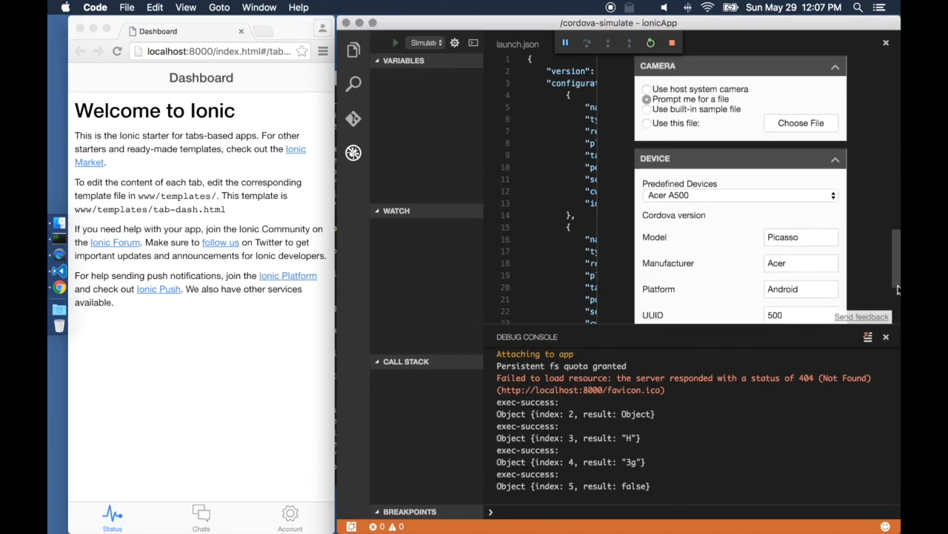
Scroll the Simulate panel to Persisted Exec Calls and call codePush.sync() in the console.
{"action": "scroll", "scroll_direction": "down", "scroll_amount": 3}
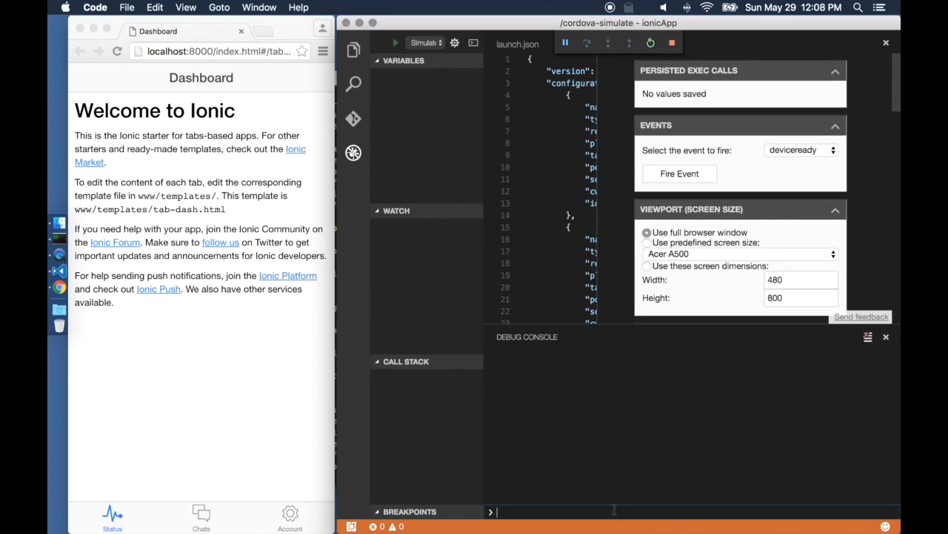
{"action": "type", "text": "codePush.su"}
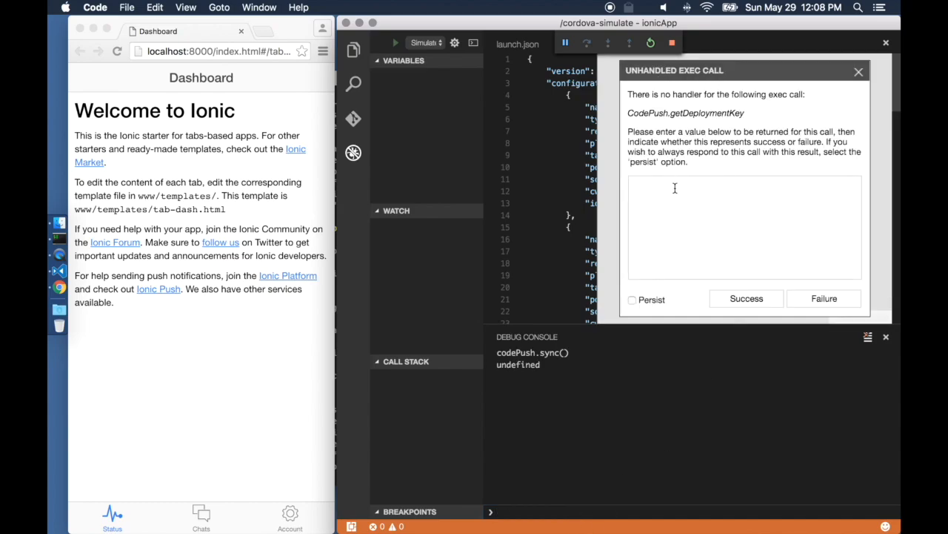
Answer CodePush.getDeploymentKey with {"key":12345} as a persisted success.
{"action": "type", "text": "{}"}
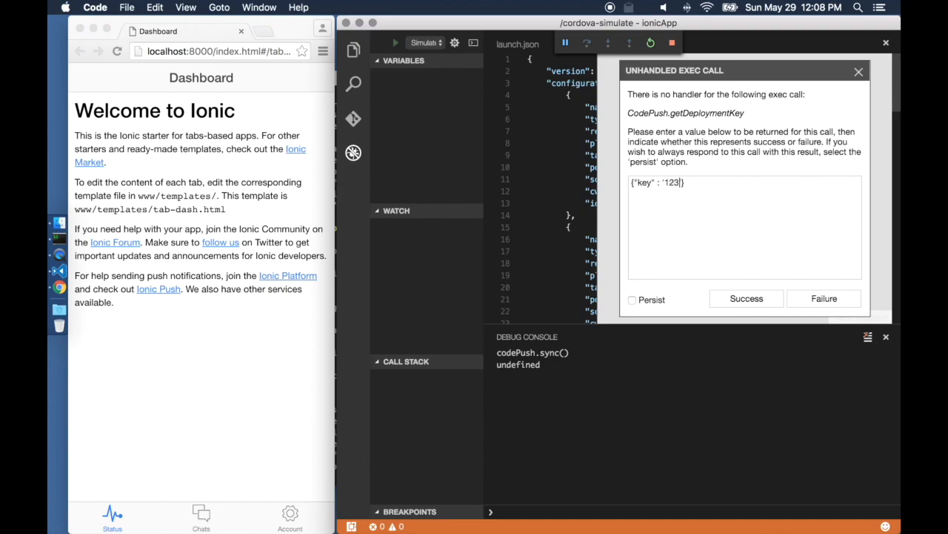
{"action": "type", "text": "1234"}
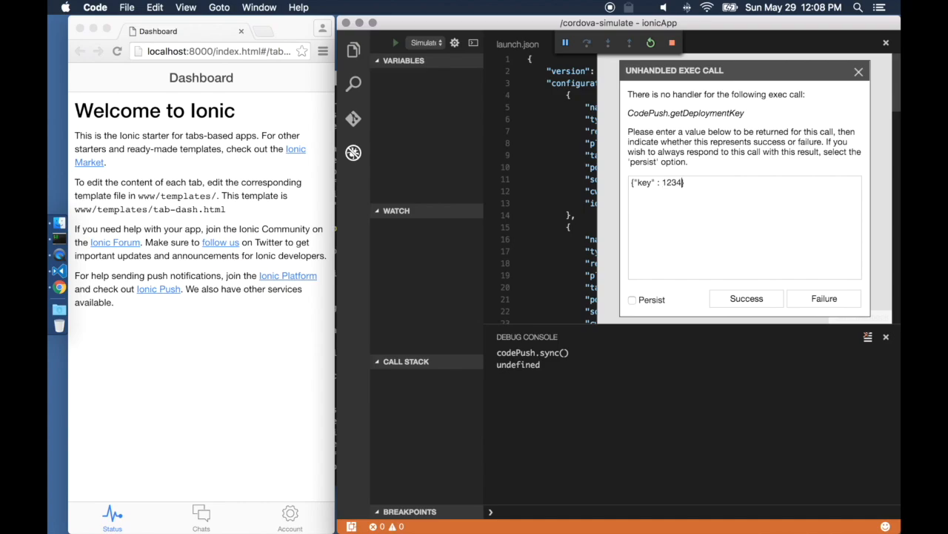
{"action": "type", "text": "5"}
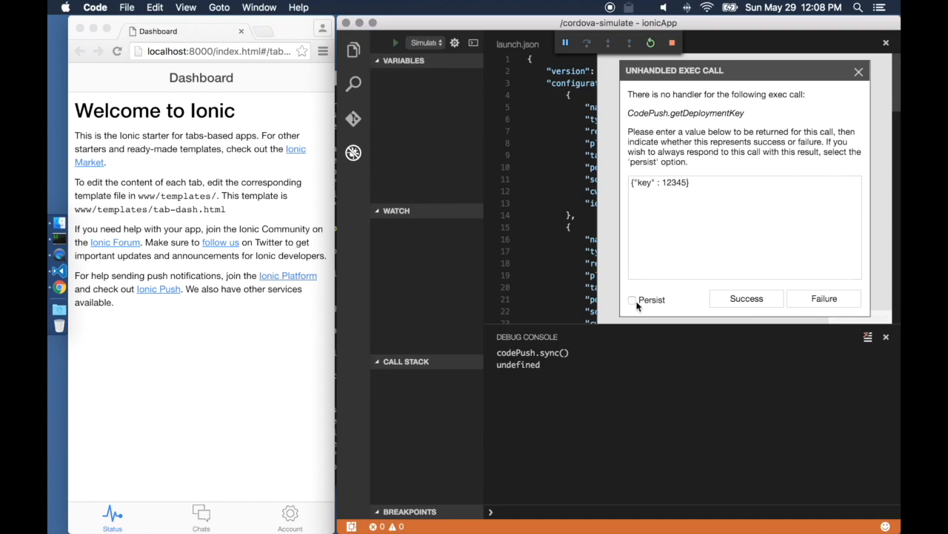
{"action": "left_click", "coordinate": [746, 298]}
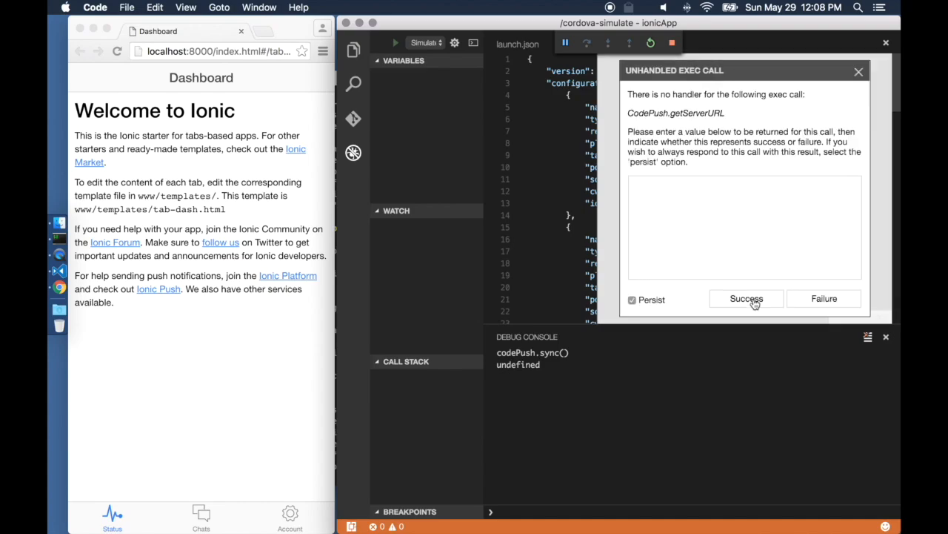
{"action": "left_click", "coordinate": [745, 298]}
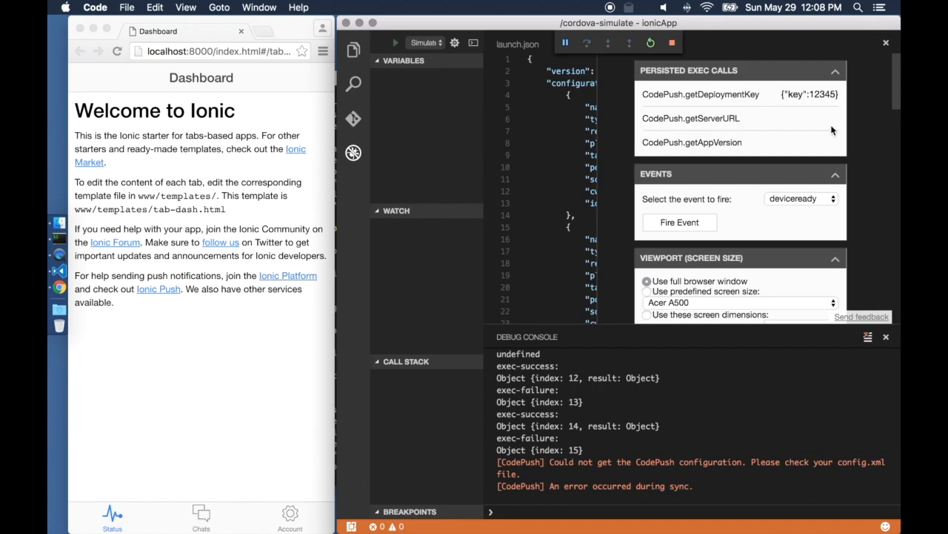
{"action": "mouse_move", "coordinate": [655, 139]}
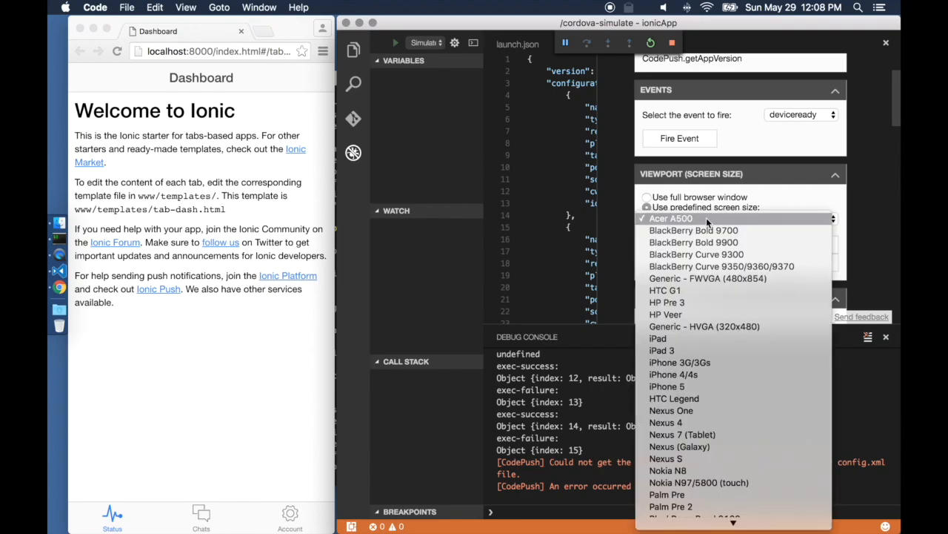
Switch the viewport to iPhone 3G/3Gs and show the app's Chats tab.
{"action": "left_click", "coordinate": [670, 218]}
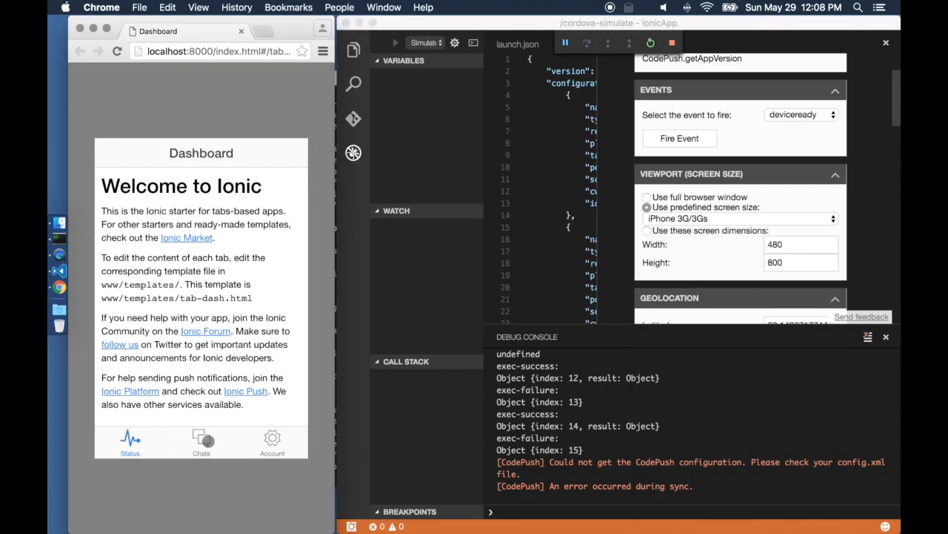
{"action": "left_click", "coordinate": [201, 441]}
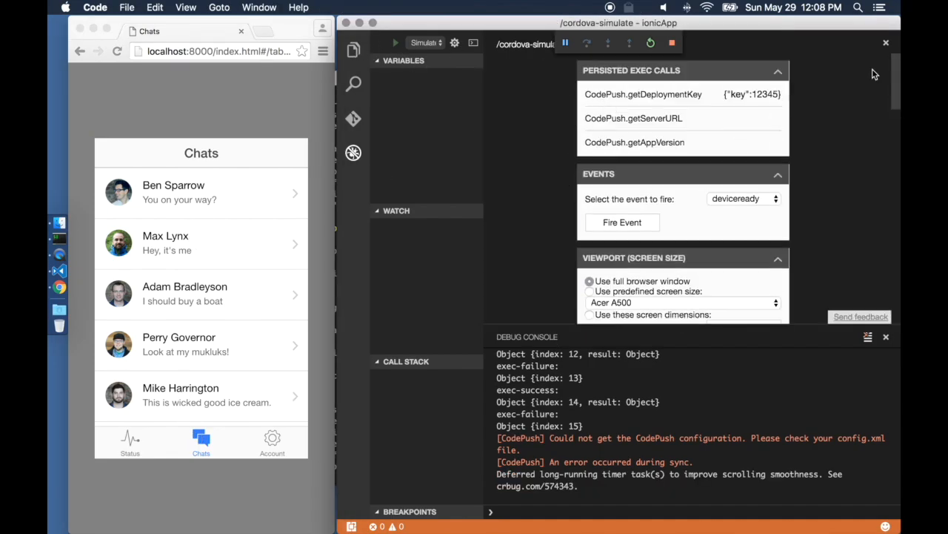
Prefix {{chat.name}} with 'Name :' in www/templates/tab-chats.html and save the template.
{"action": "left_click", "coordinate": [354, 50]}
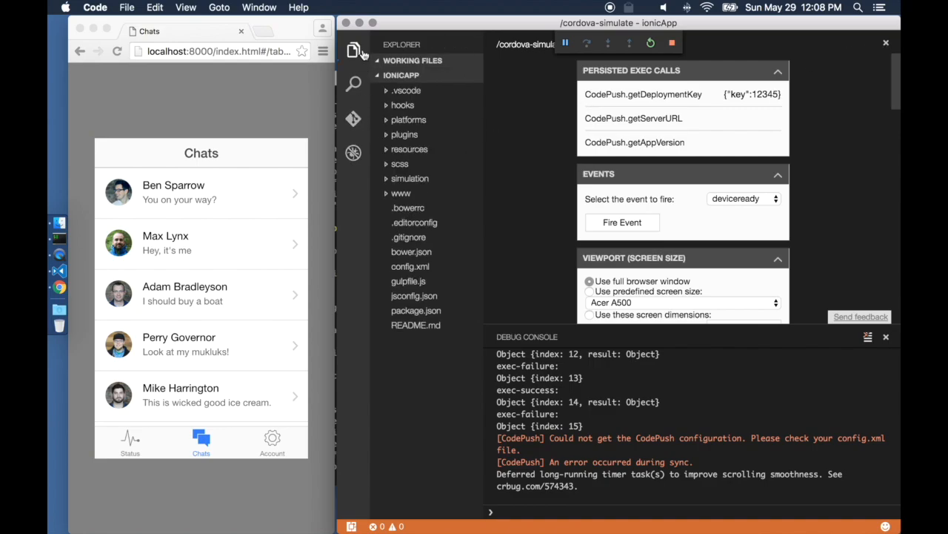
{"action": "left_click", "coordinate": [401, 192]}
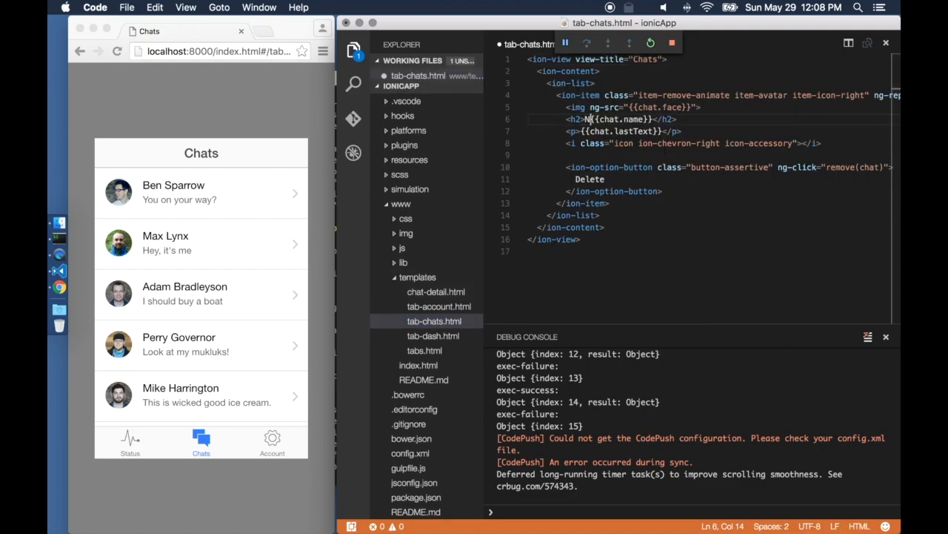
{"action": "type", "text": "ame :"}
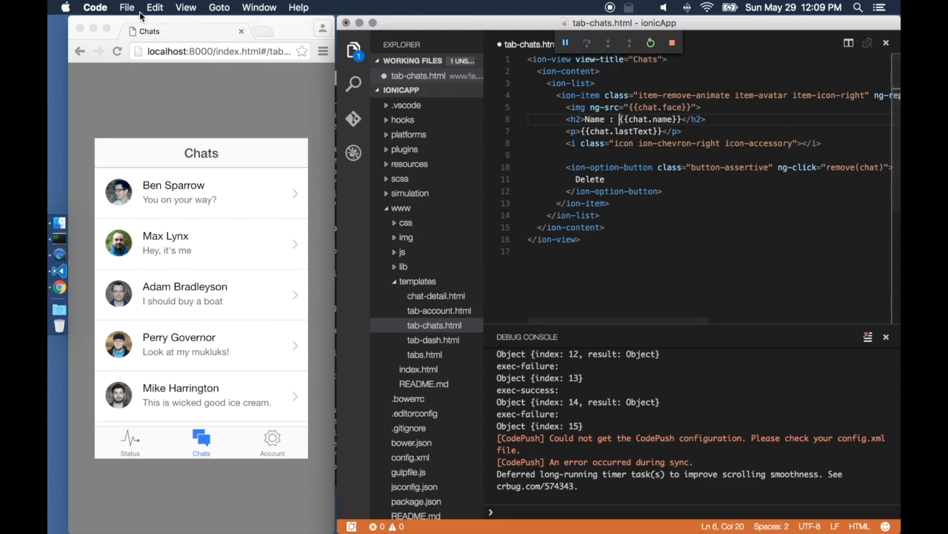
{"action": "left_click", "coordinate": [126, 7]}
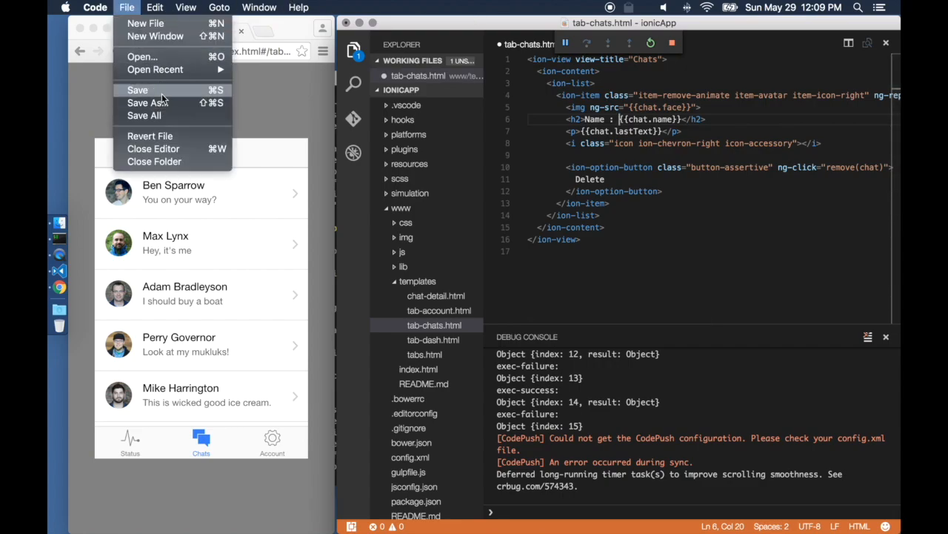
{"action": "left_click", "coordinate": [137, 89]}
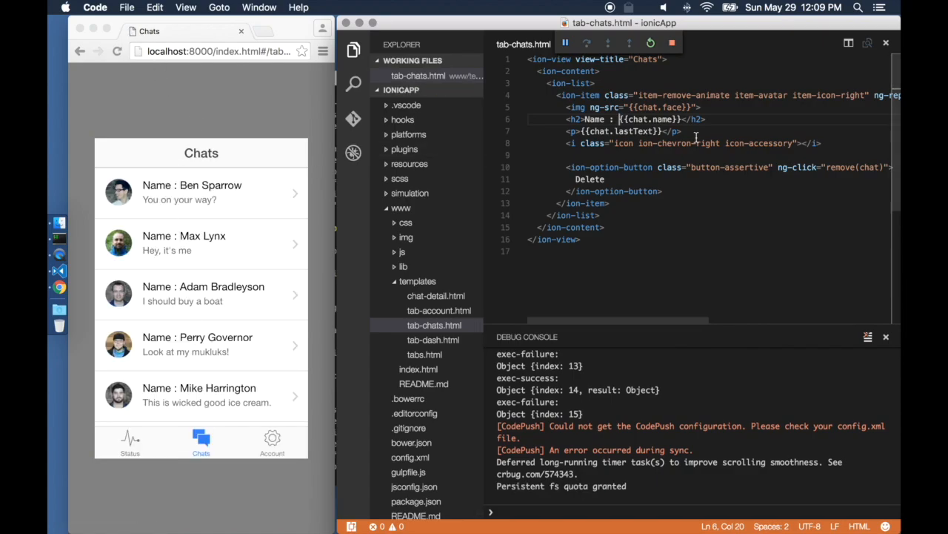
{"action": "left_click", "coordinate": [405, 222]}
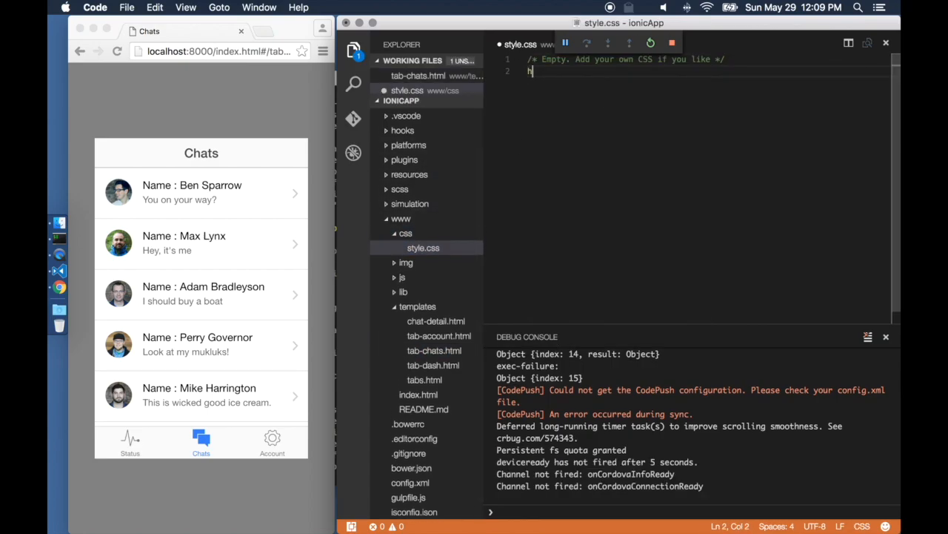
Add an h2 { color: red } rule to style.css and save it.
{"action": "type", "text": "h2{"}
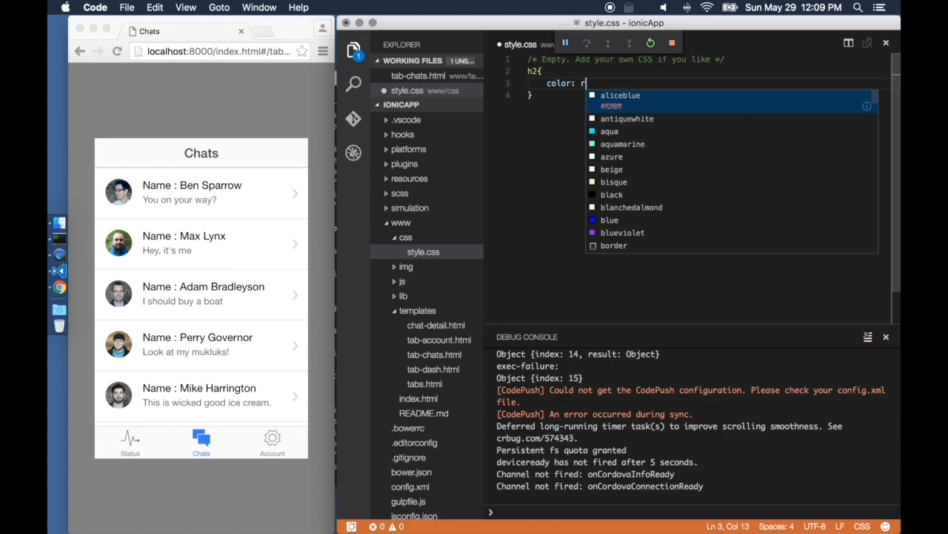
{"action": "type", "text": "ed"}
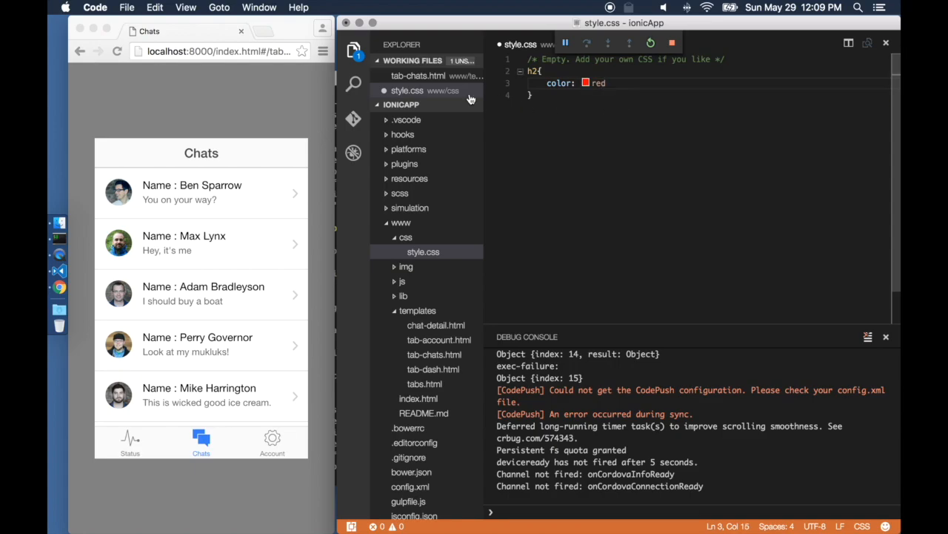
{"action": "left_click", "coordinate": [127, 7]}
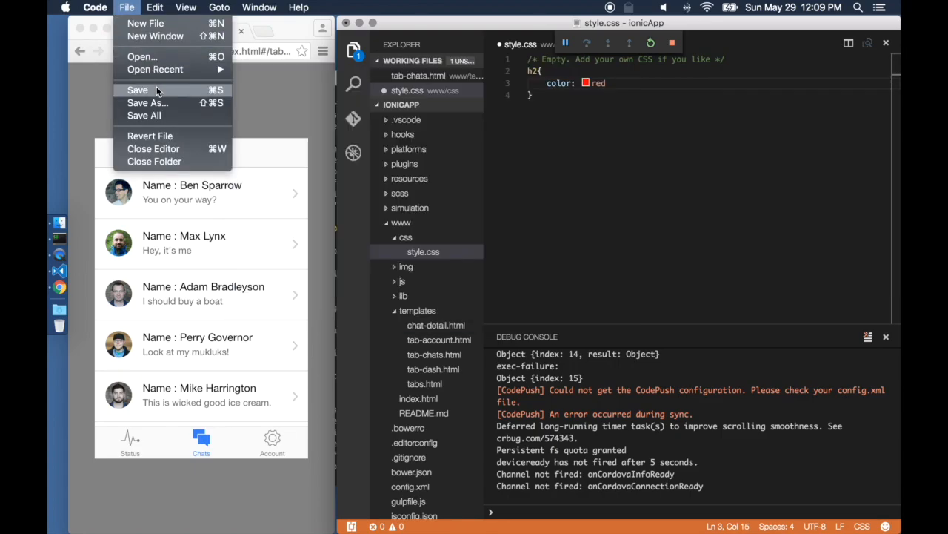
{"action": "left_click", "coordinate": [137, 90]}
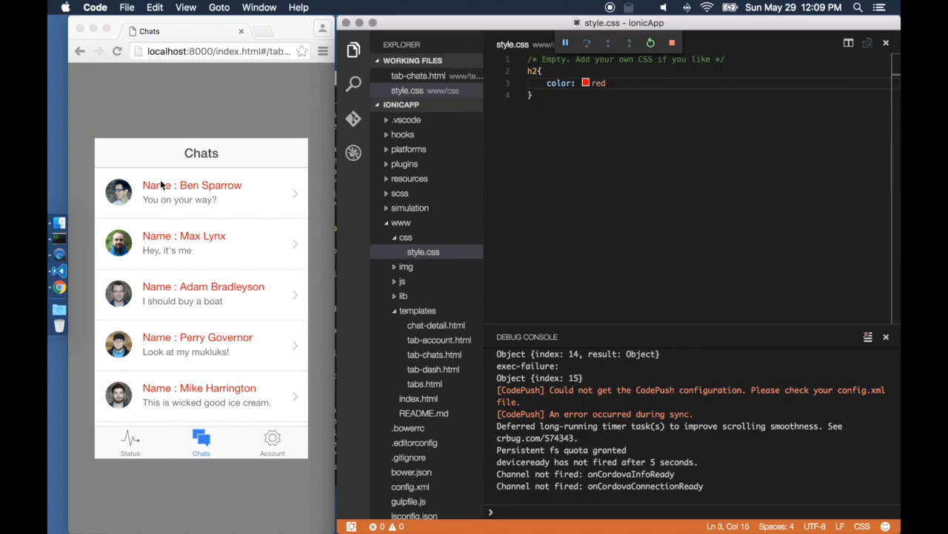
{"action": "left_click_drag", "start_coordinate": [222, 243], "coordinate": [111, 243]}
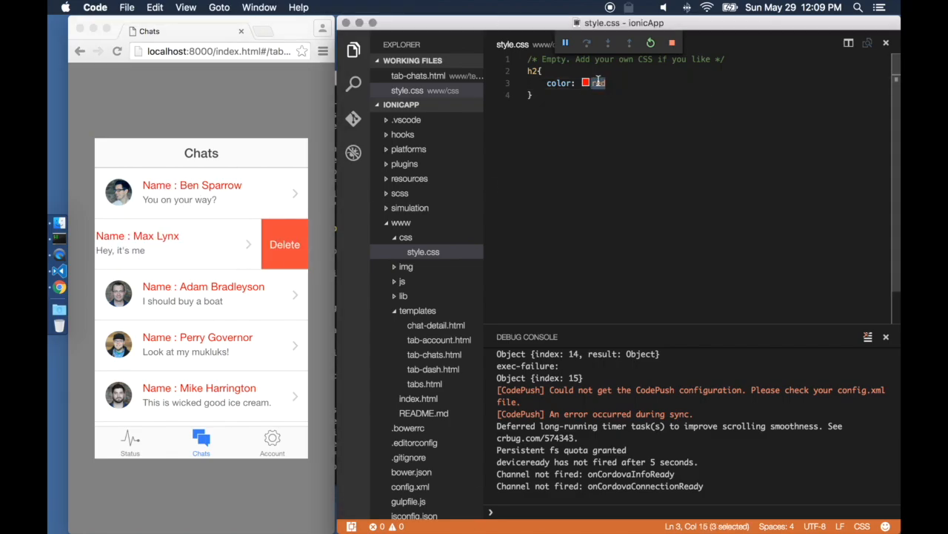
Change the h2 colour to yellow, save, and open js/controllers.js.
{"action": "type", "text": "yellow;"}
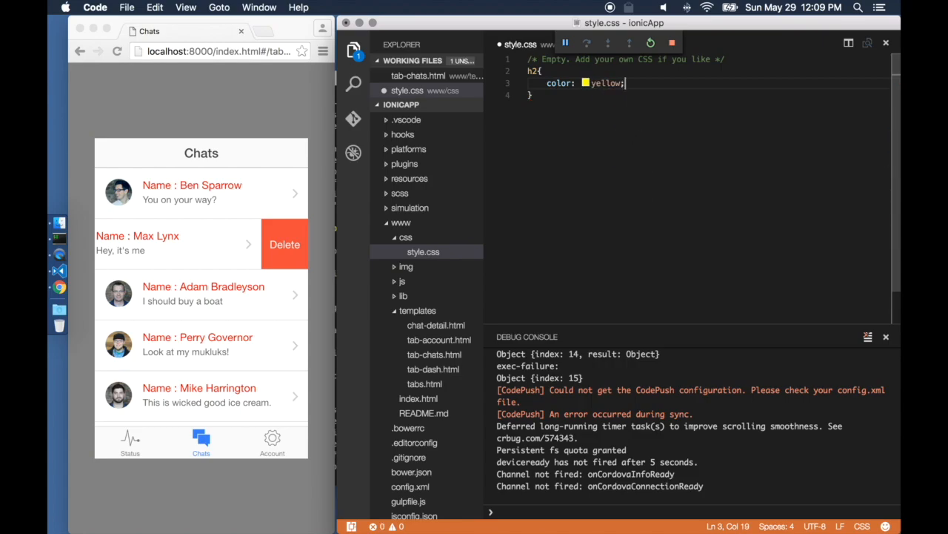
{"action": "left_click", "coordinate": [125, 7]}
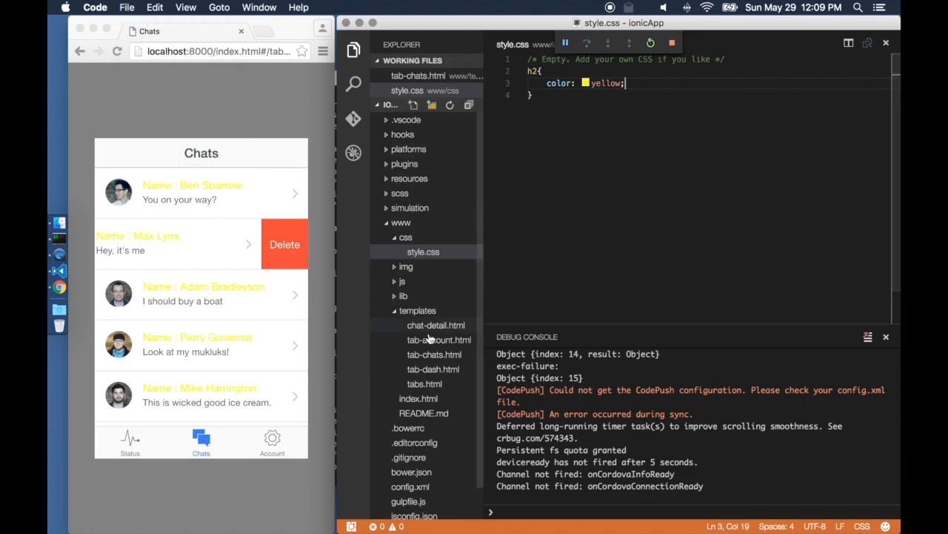
{"action": "left_click", "coordinate": [403, 281]}
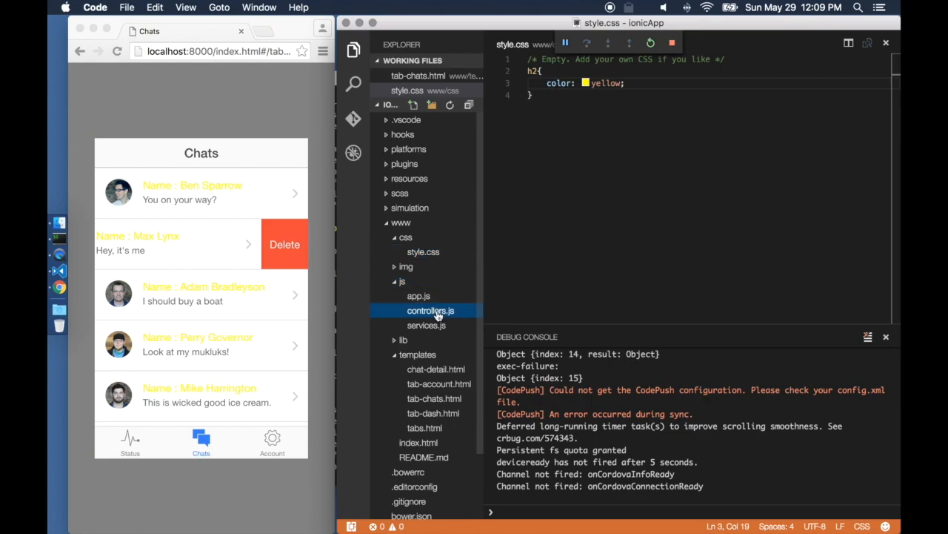
{"action": "left_click", "coordinate": [431, 311]}
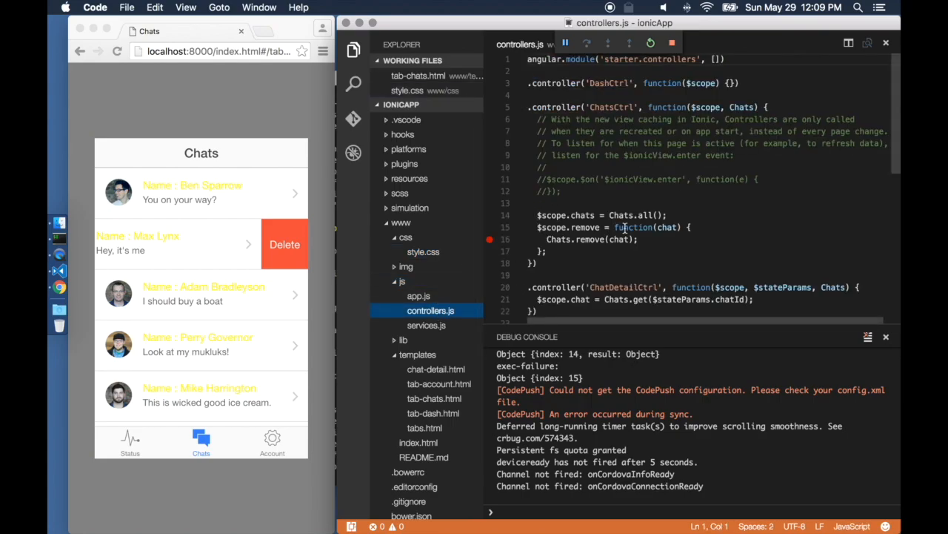